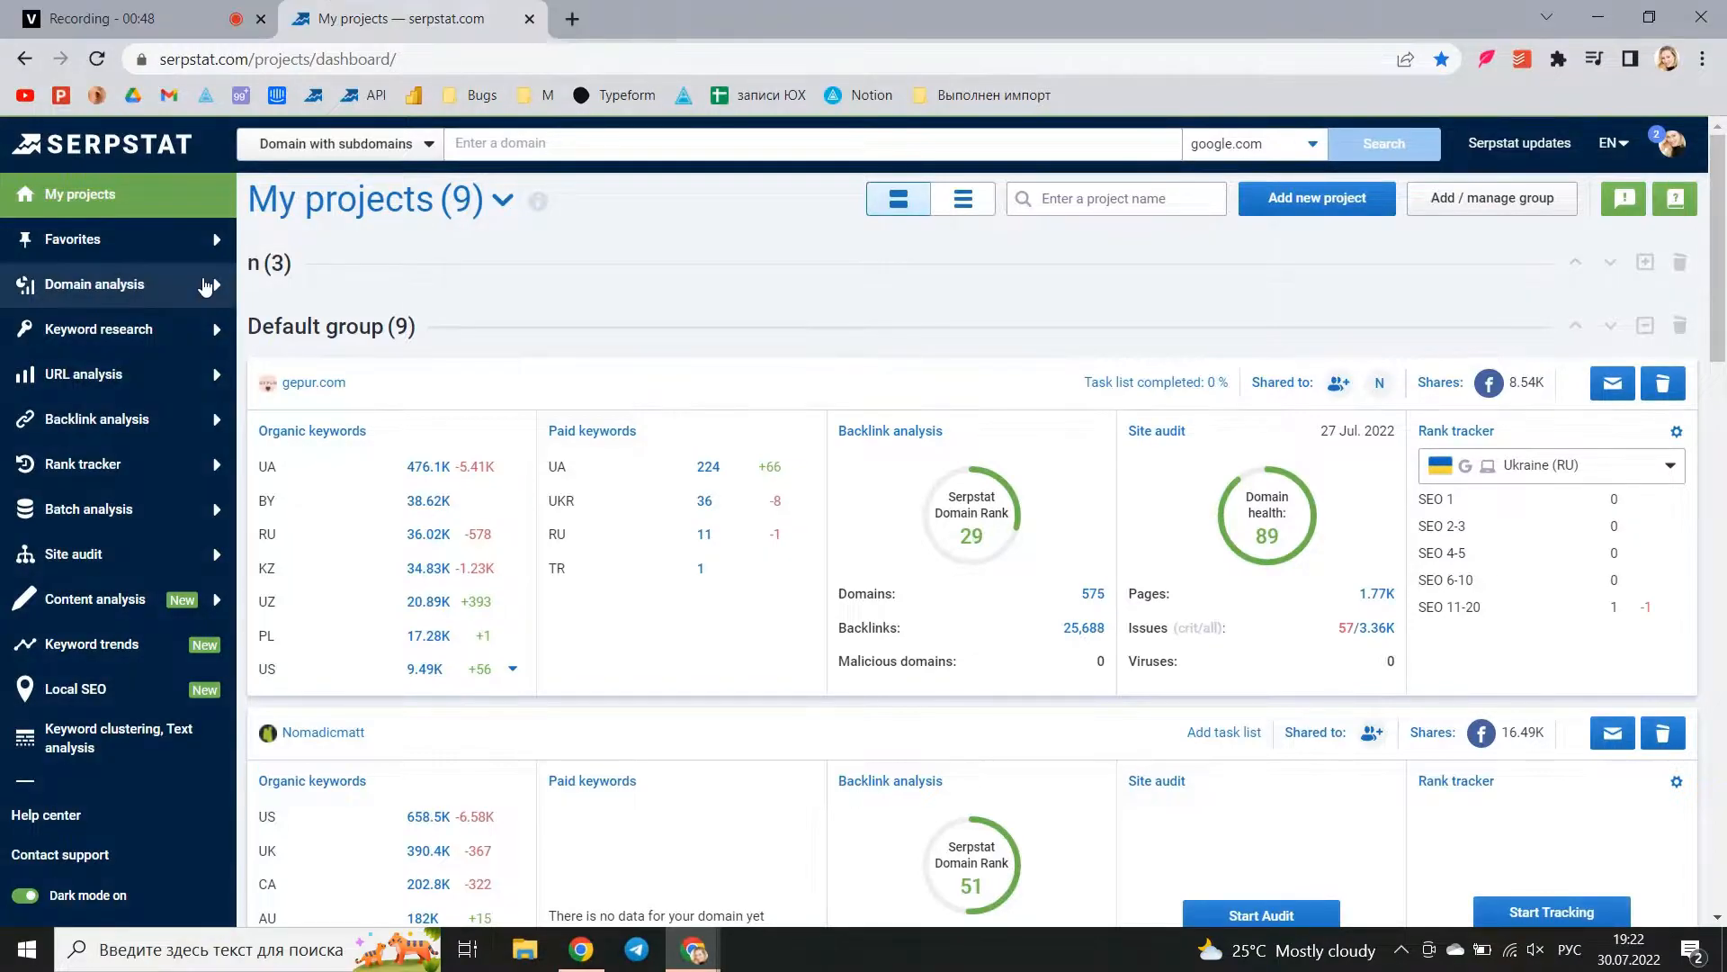
mouse_move(562, 306)
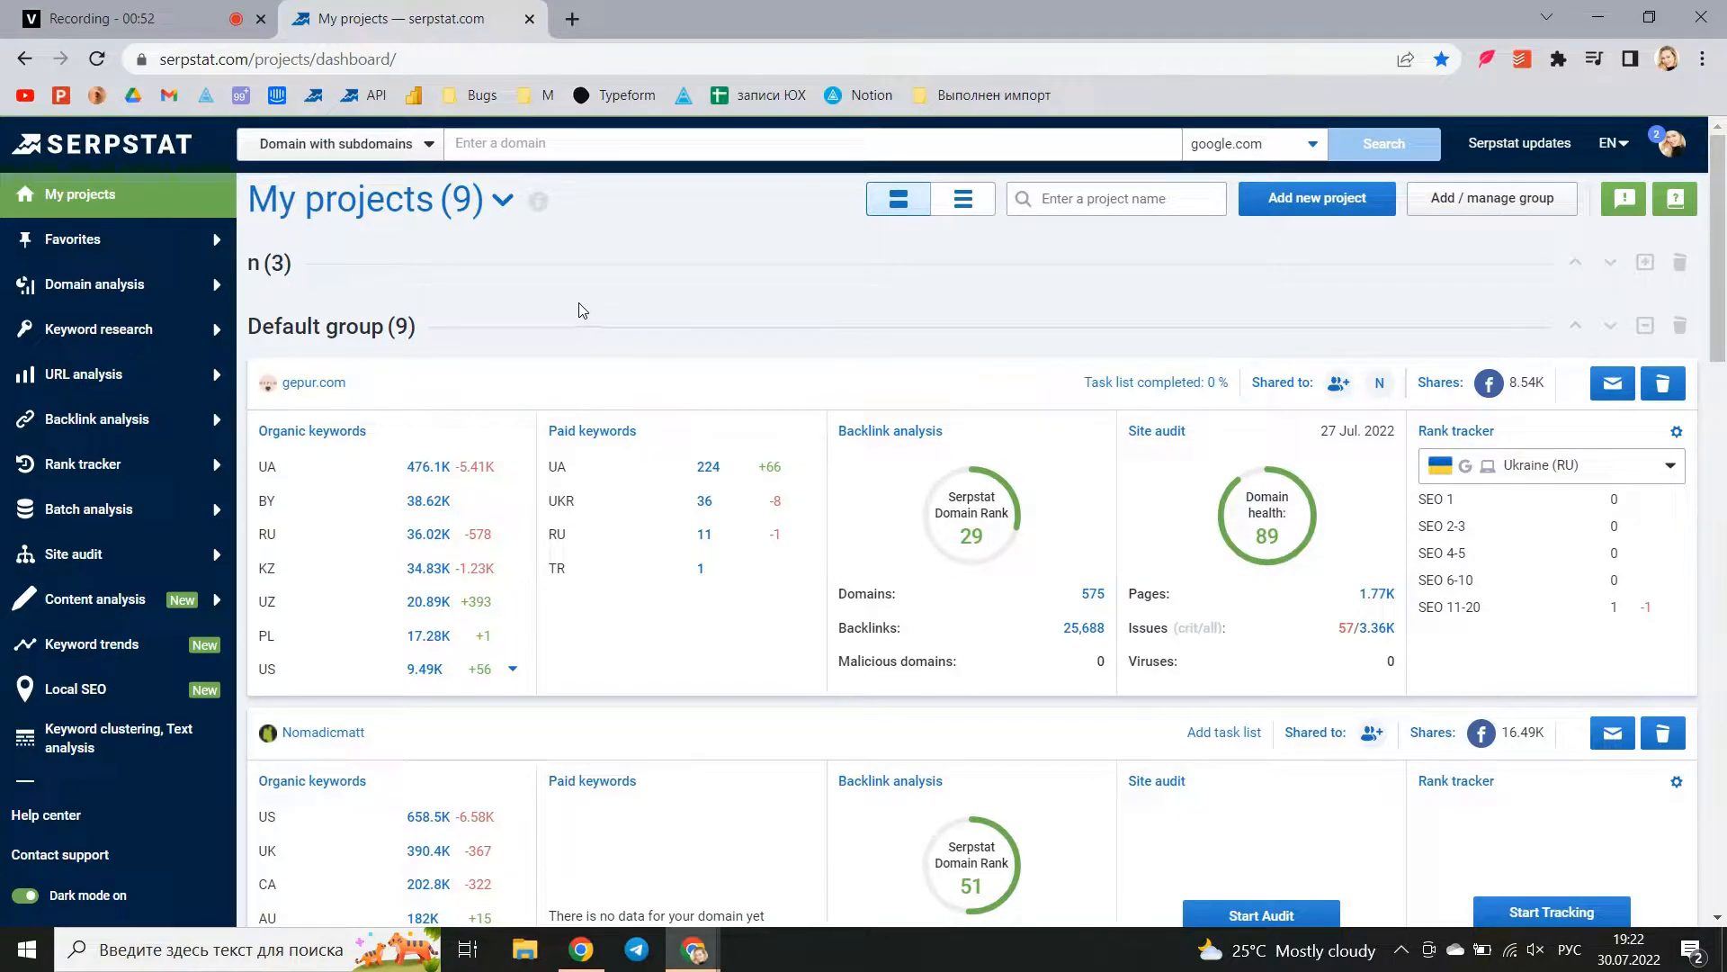
Expand the Content analysis section to reveal the AI text tools
click(94, 597)
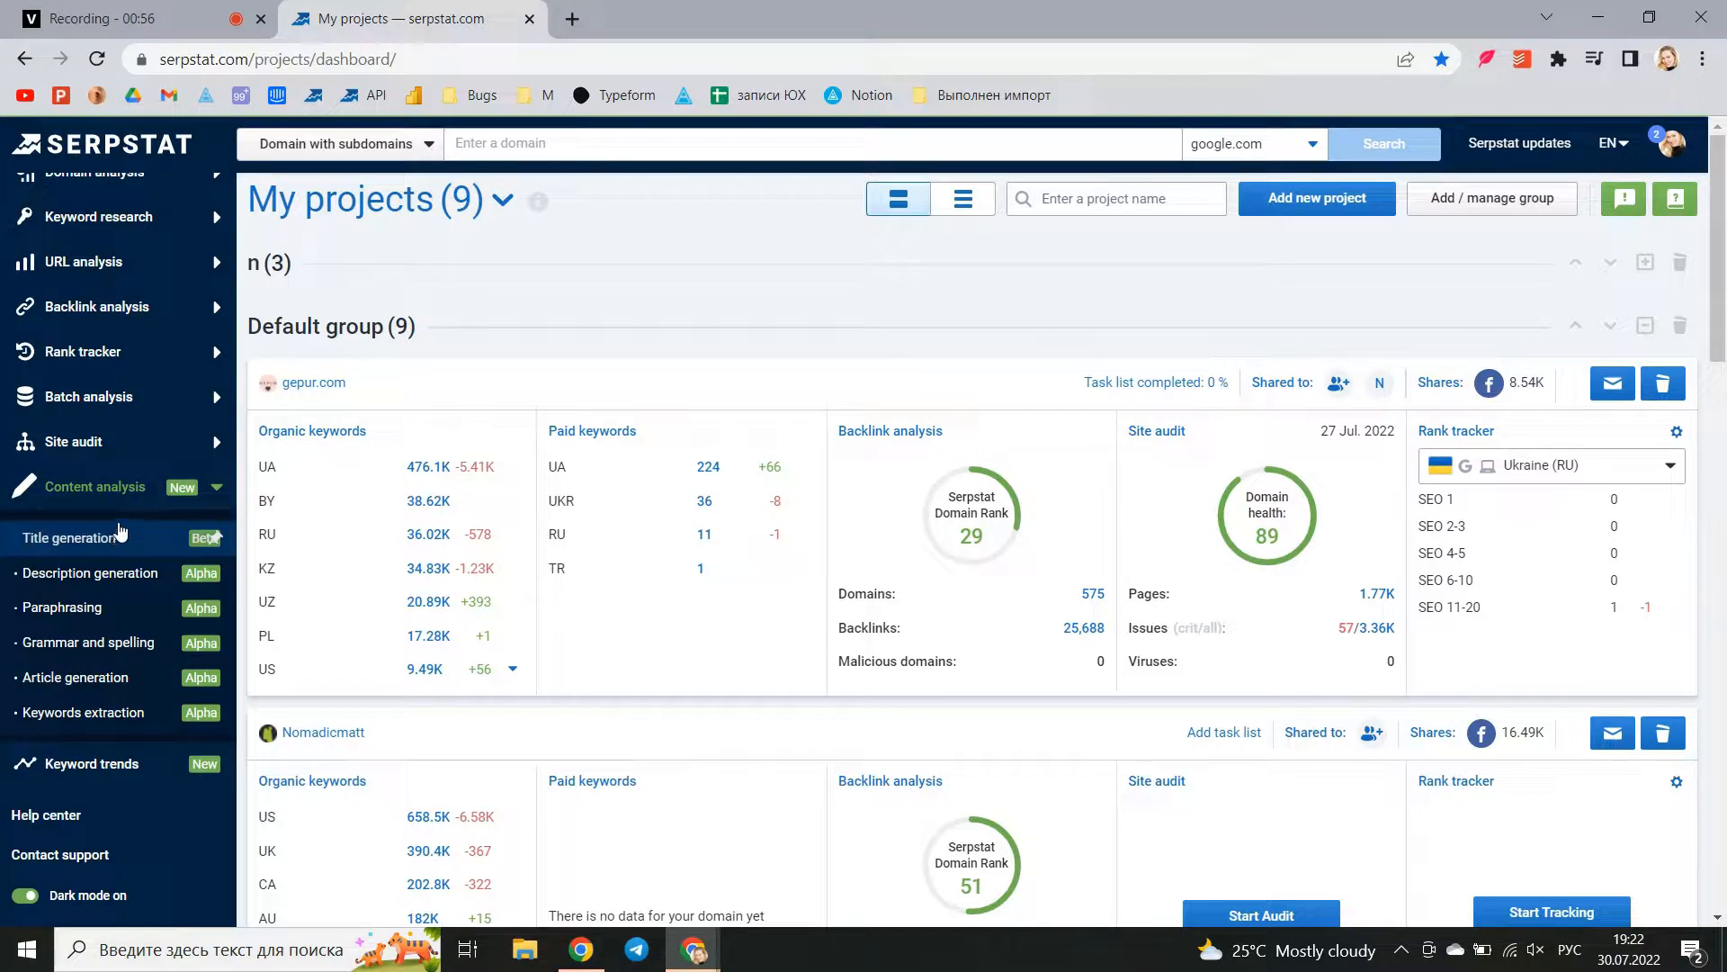
mouse_move(90, 572)
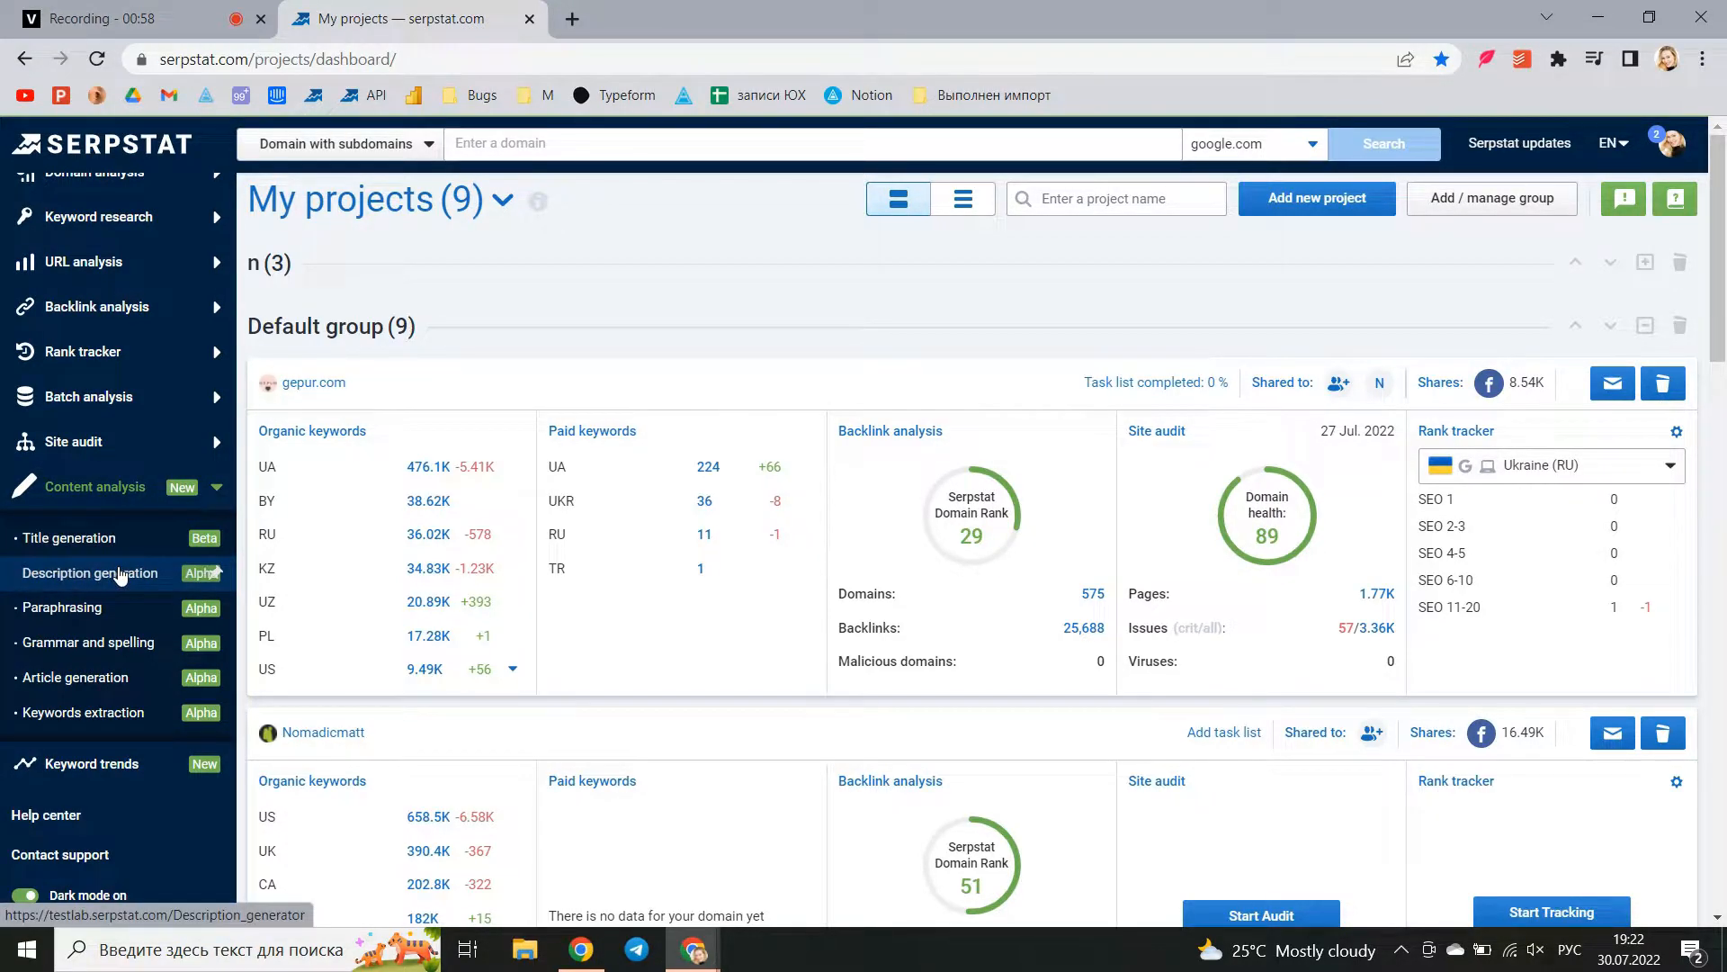
mouse_move(63, 606)
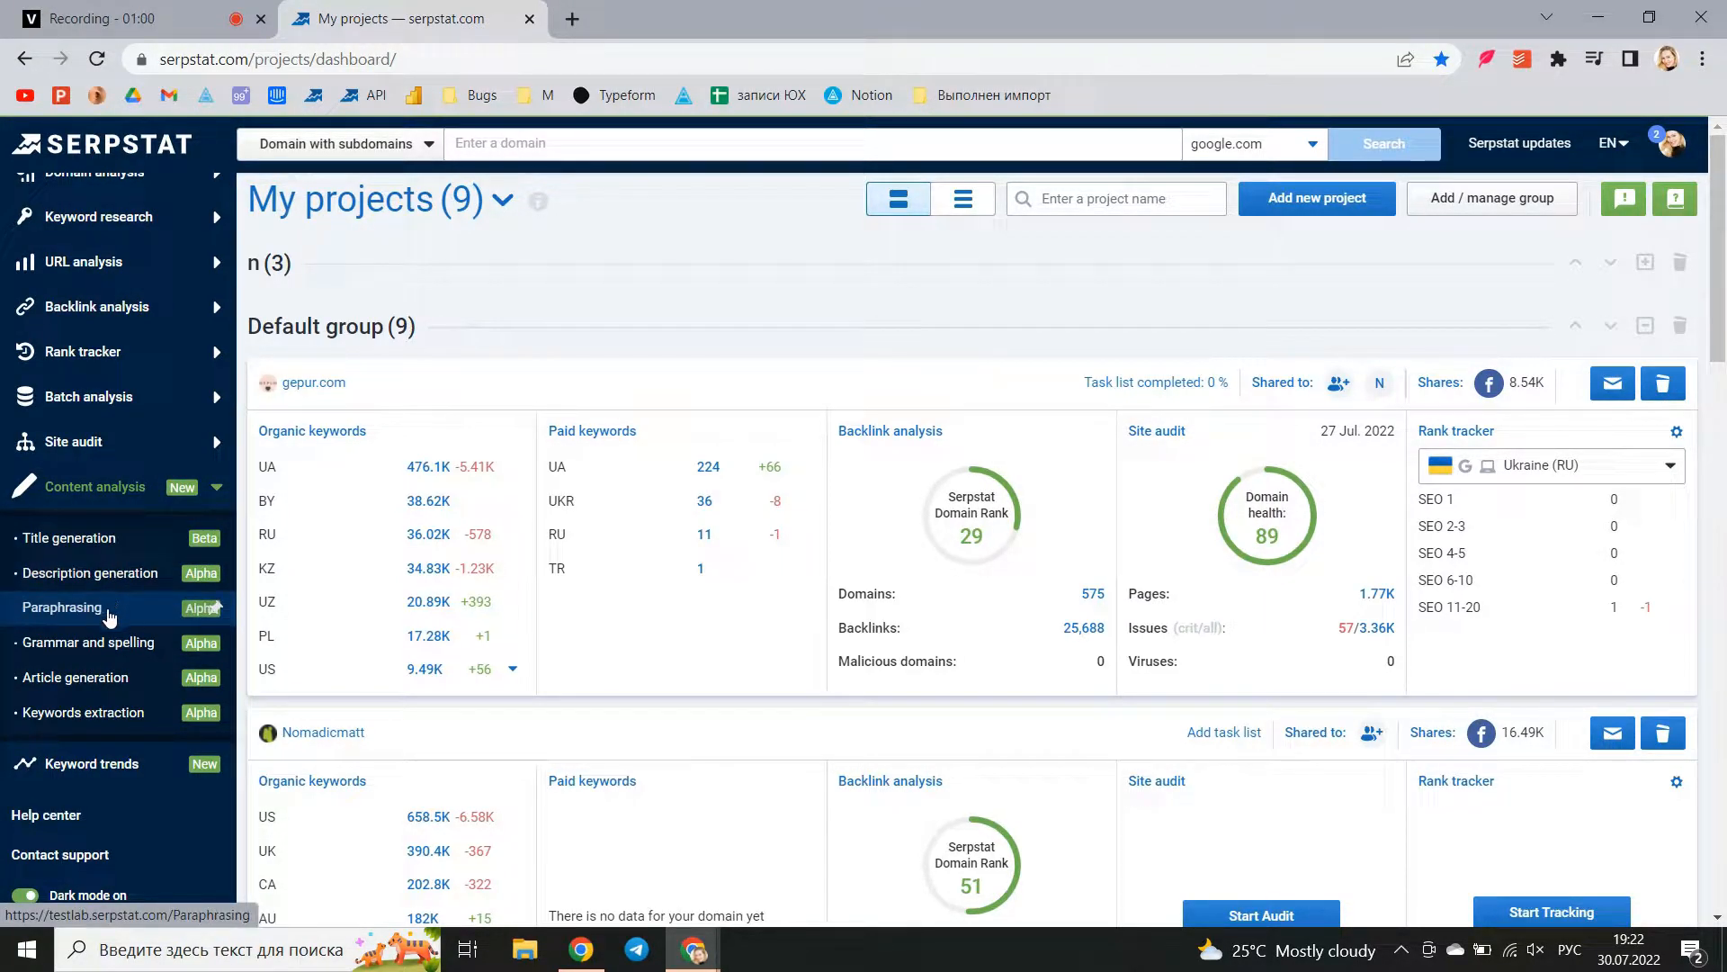
mouse_move(99, 643)
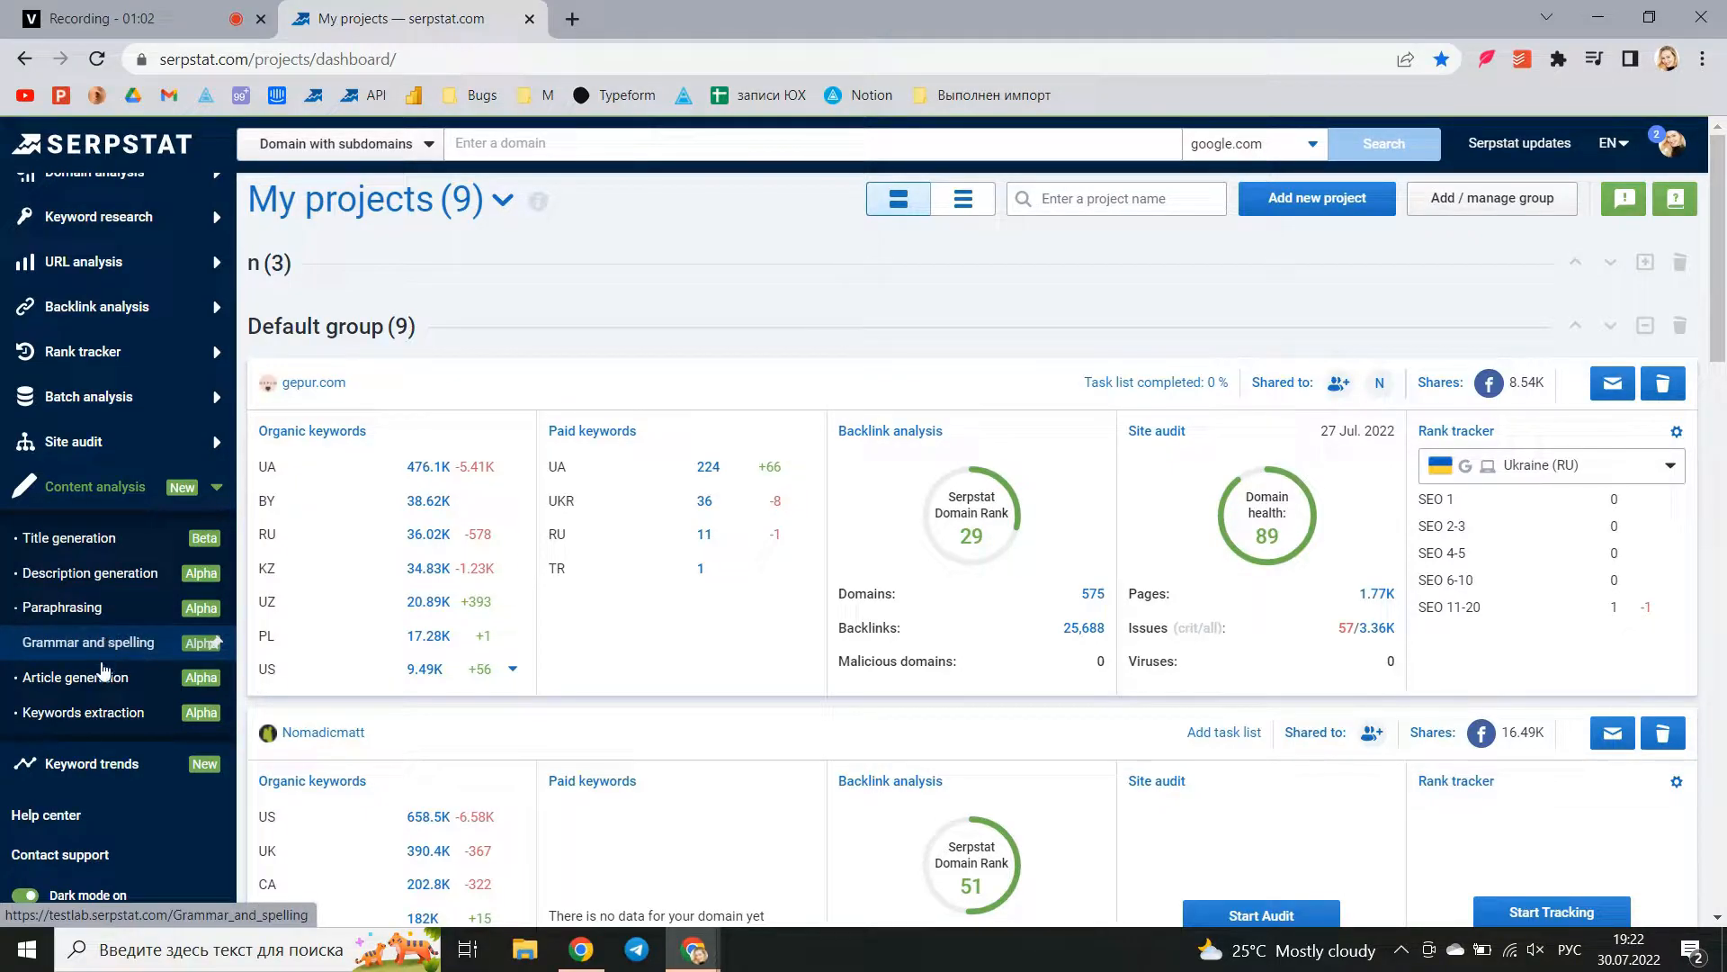
mouse_move(74, 676)
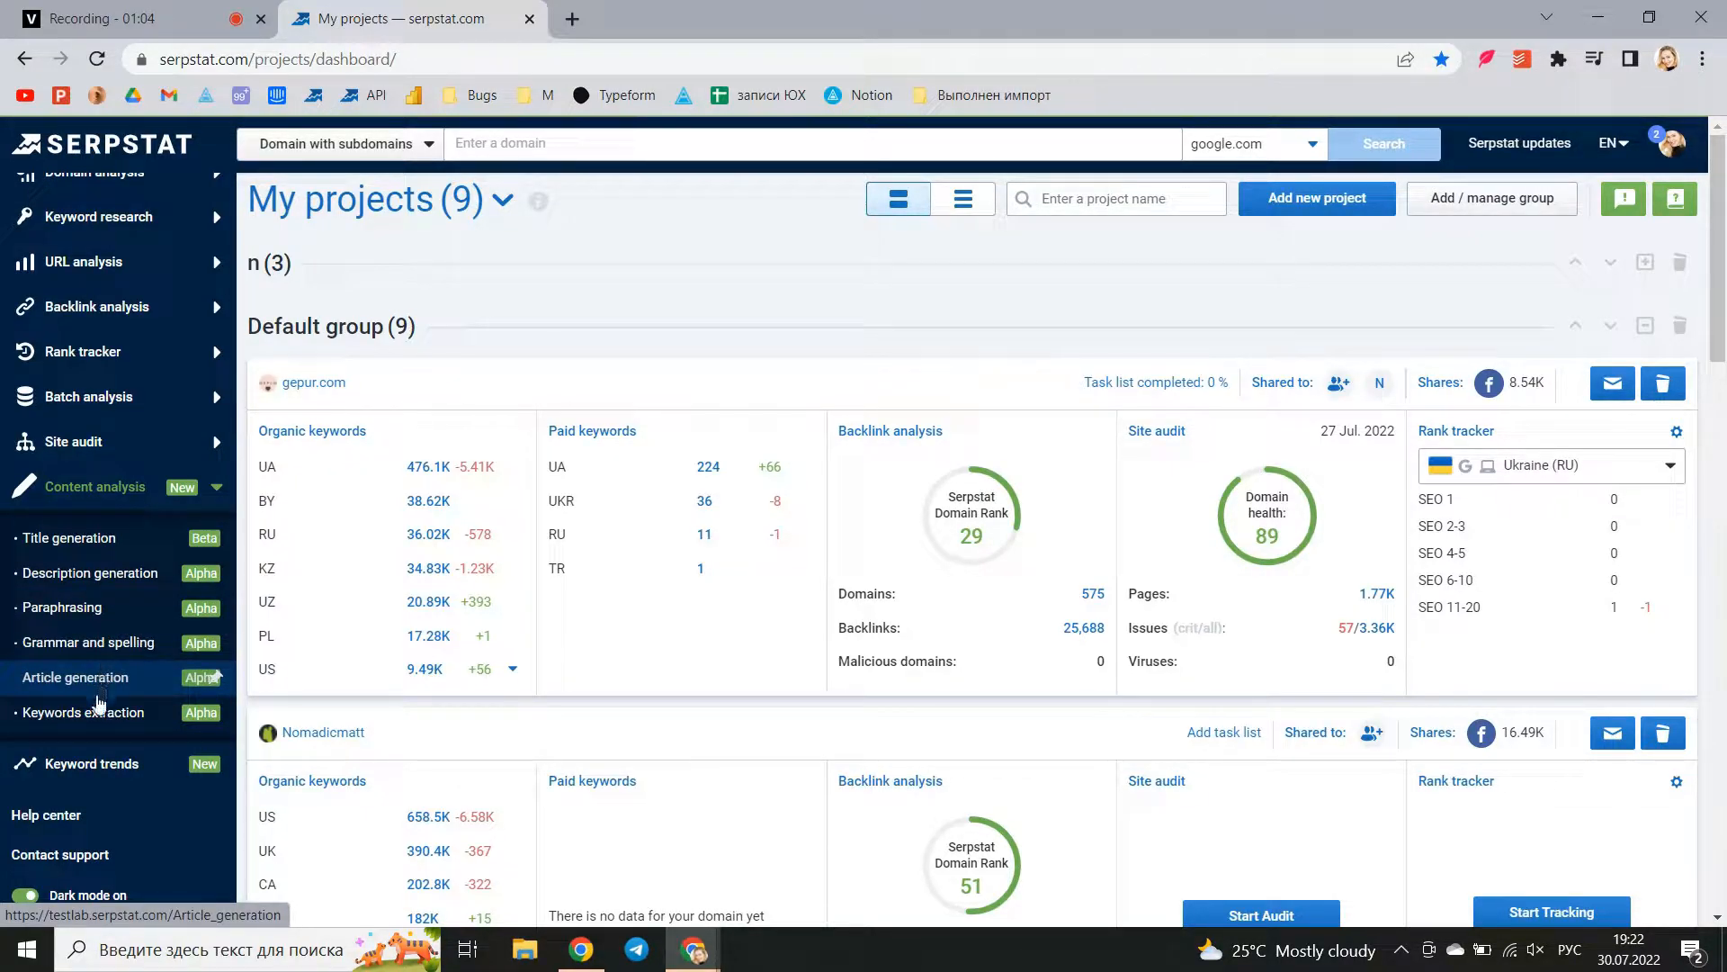
mouse_move(85, 712)
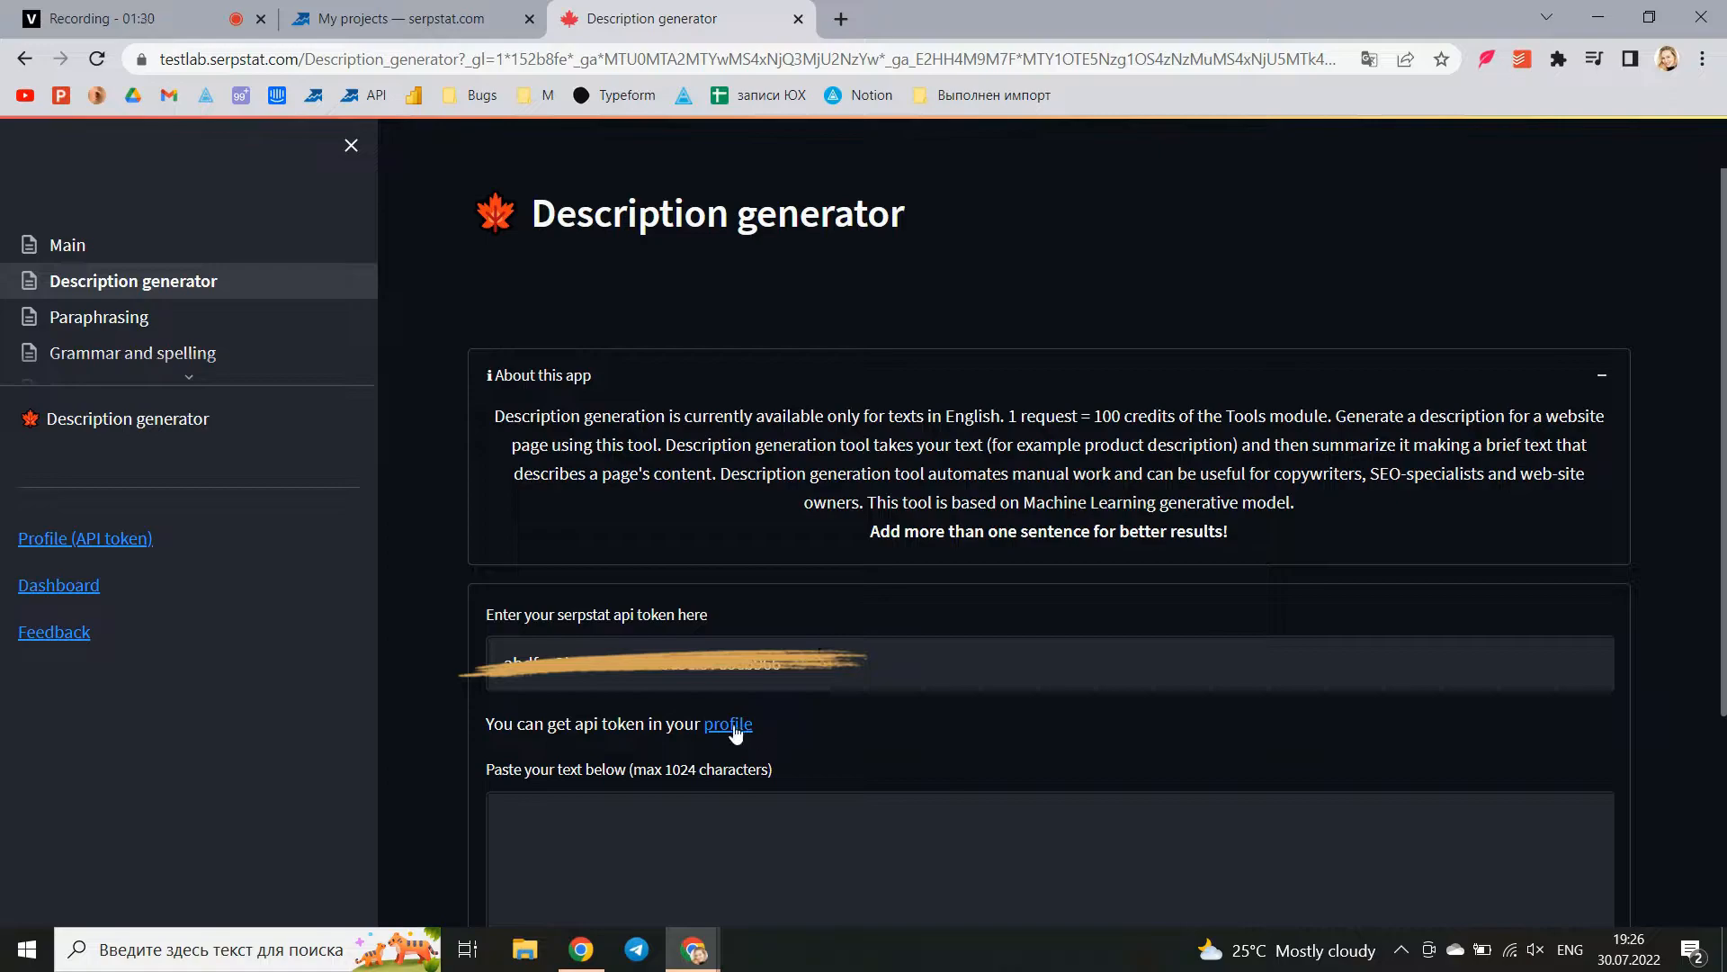
Copy the API token from the account profile for the description generator
click(727, 723)
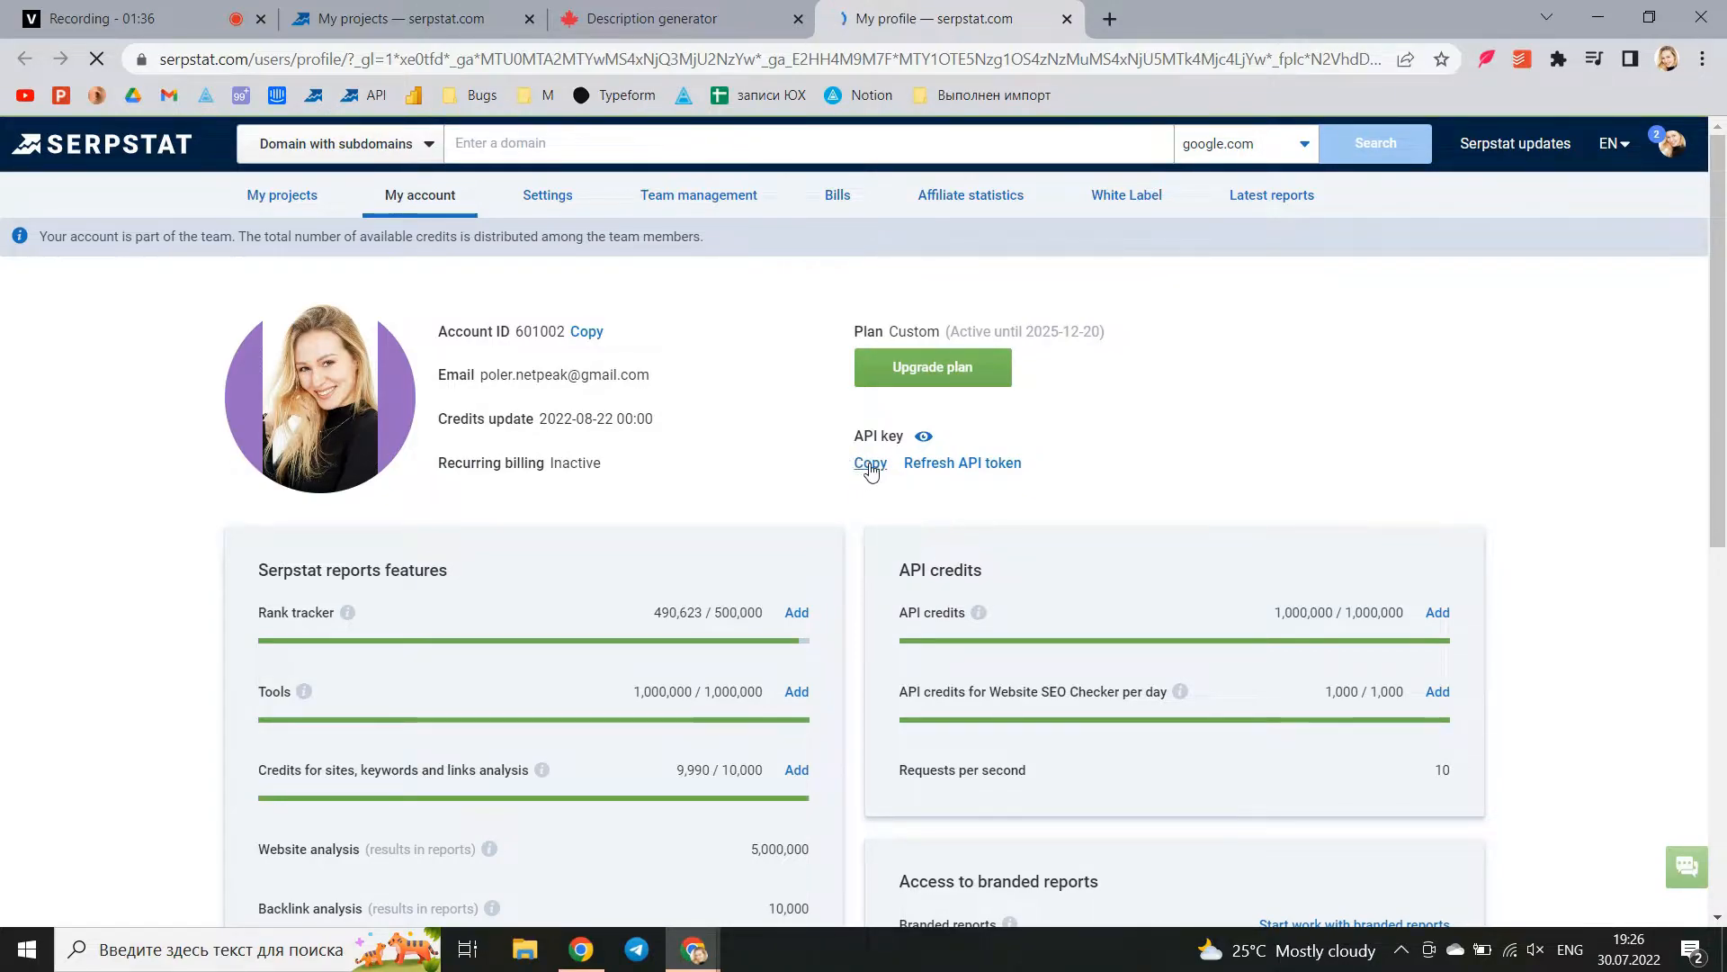
click(651, 18)
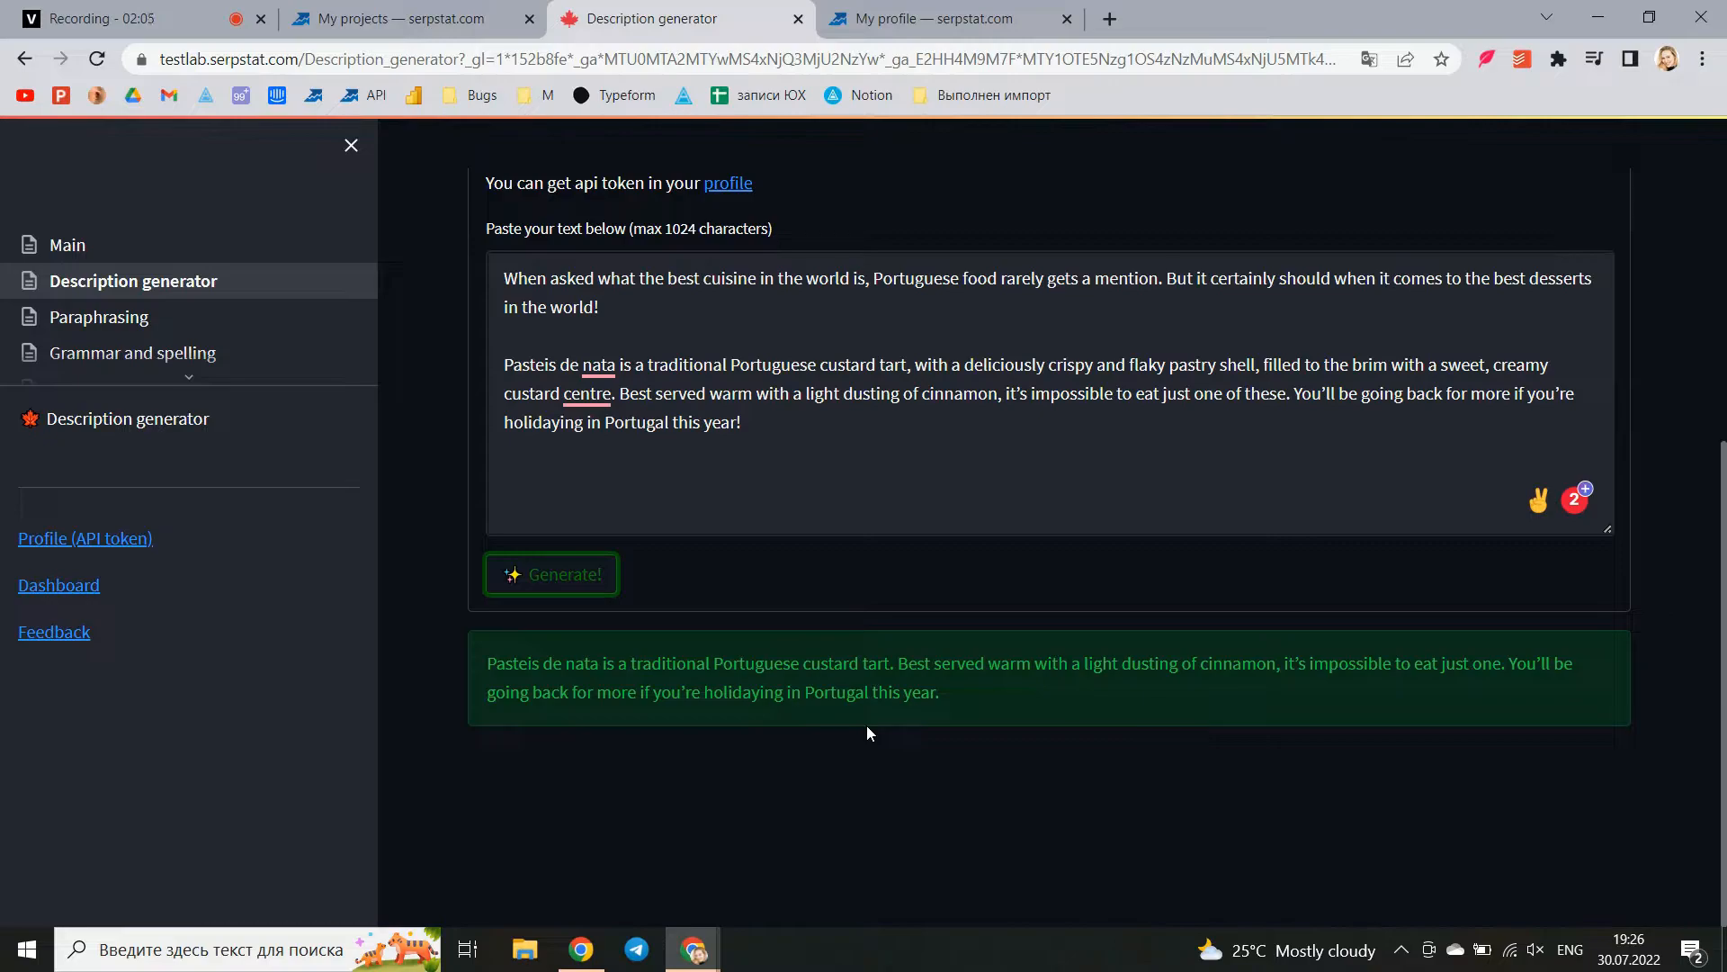
mouse_move(817, 728)
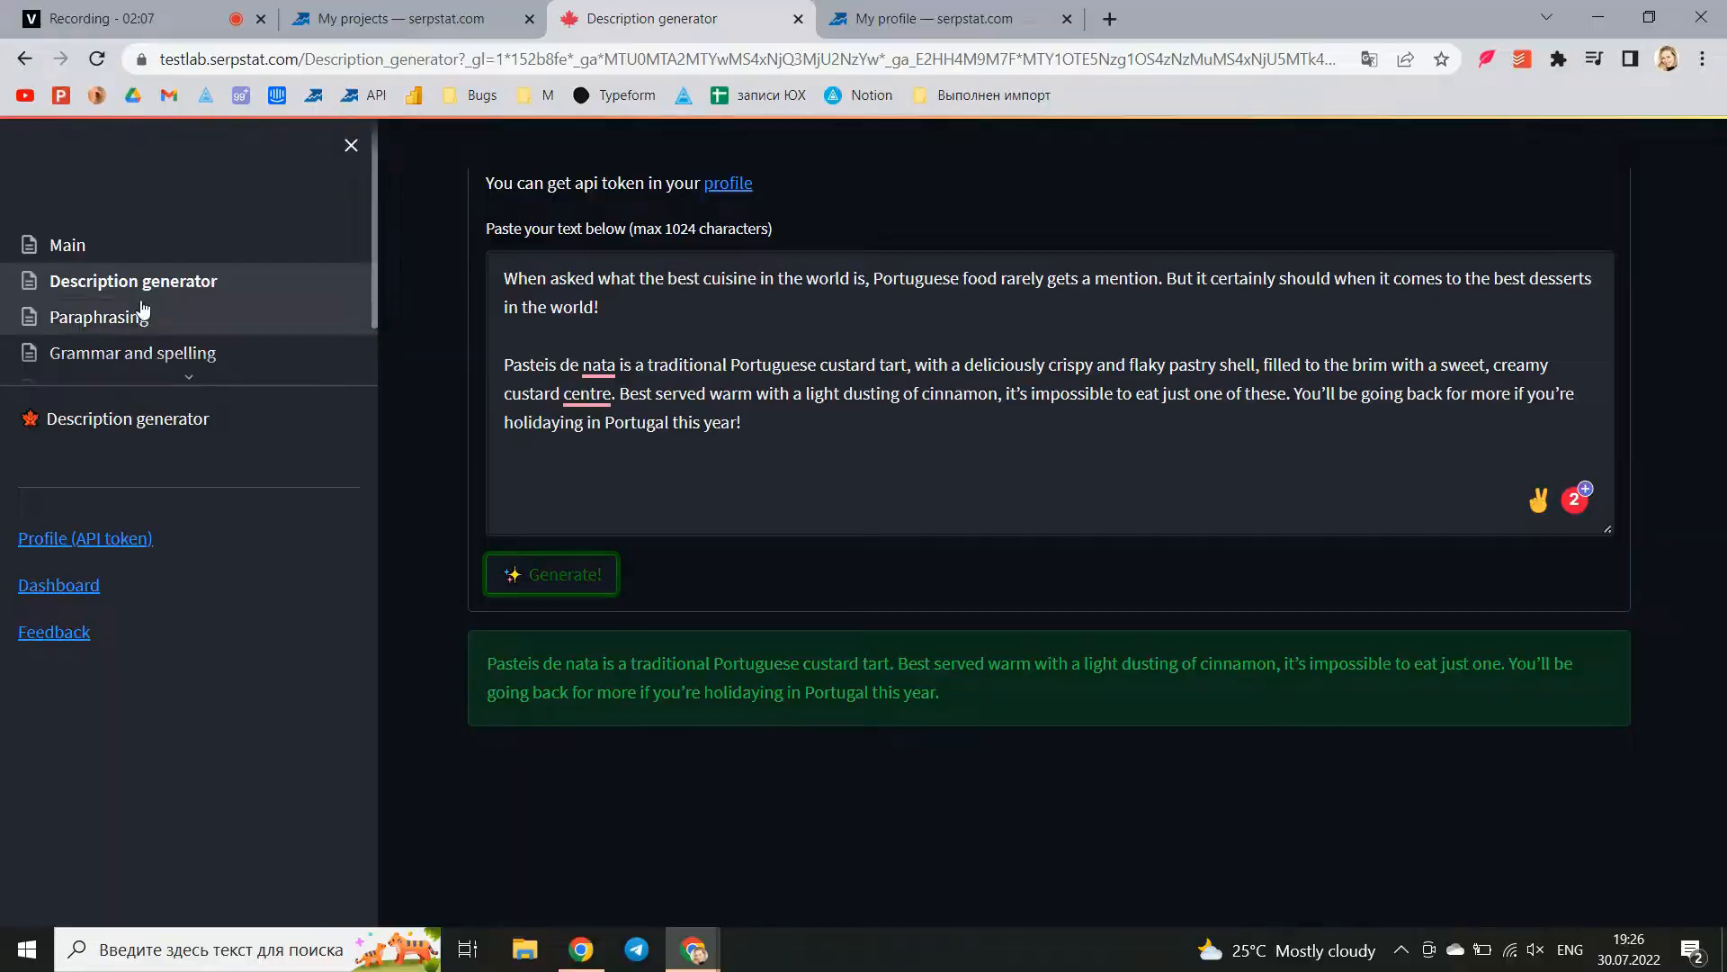
mouse_move(97, 317)
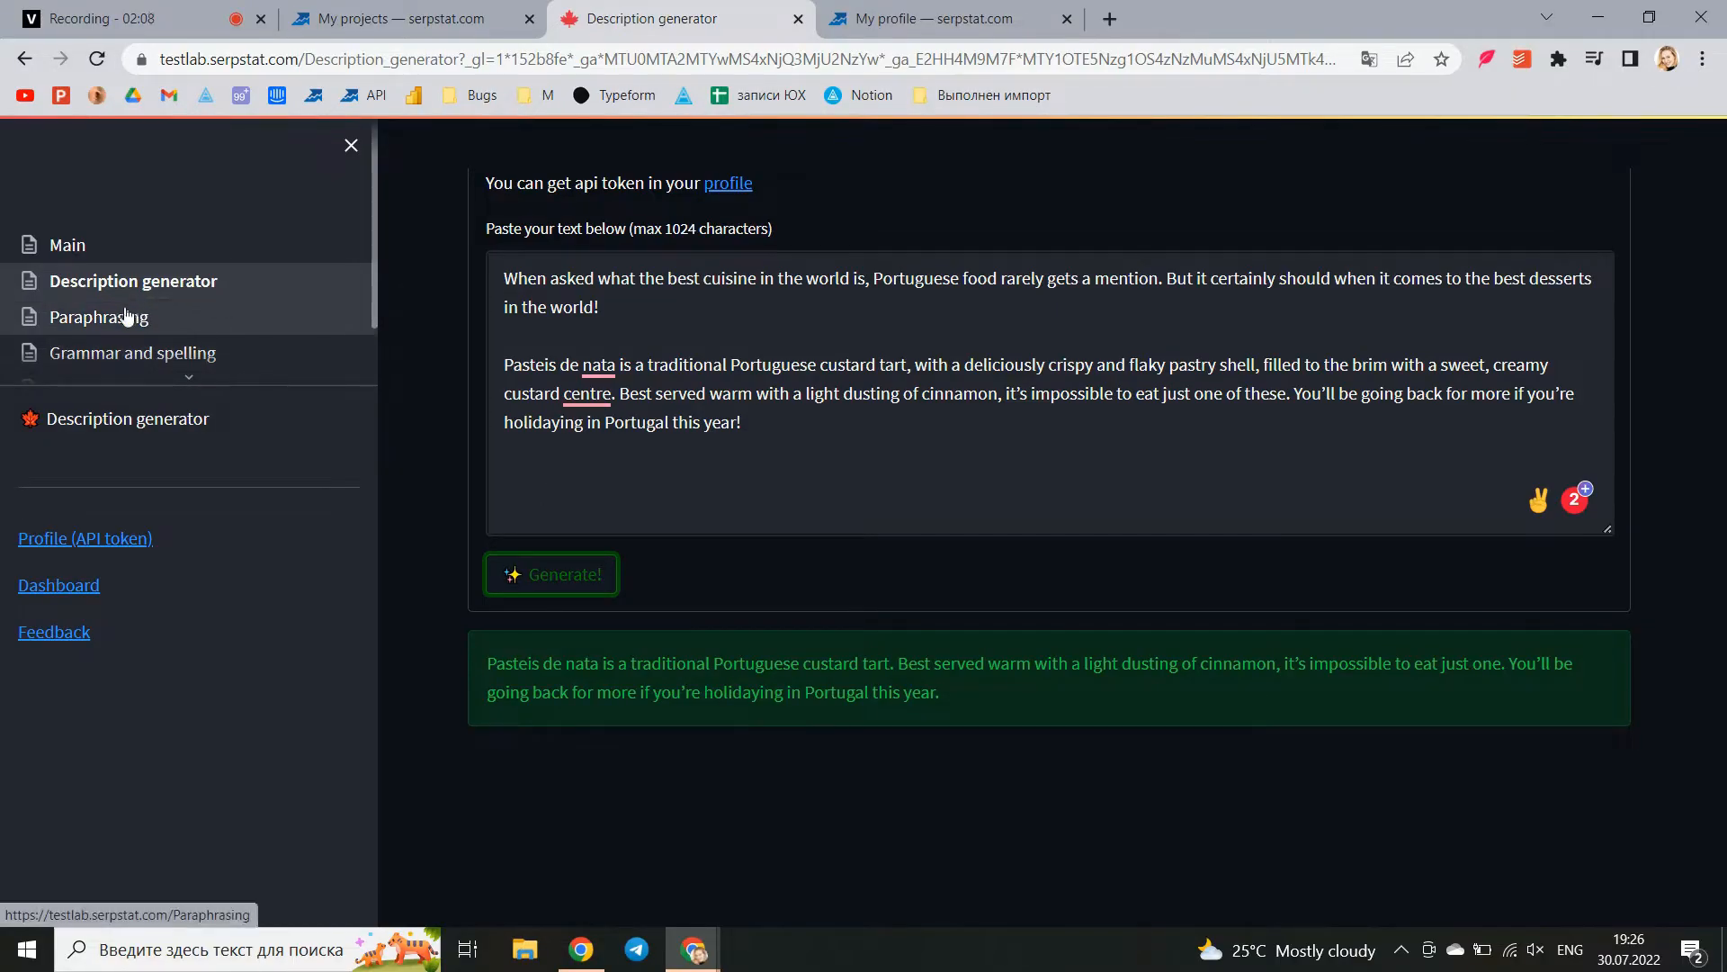
Paraphrase the art music paragraph, yielding a rewrite with 95.28% text difference
click(97, 317)
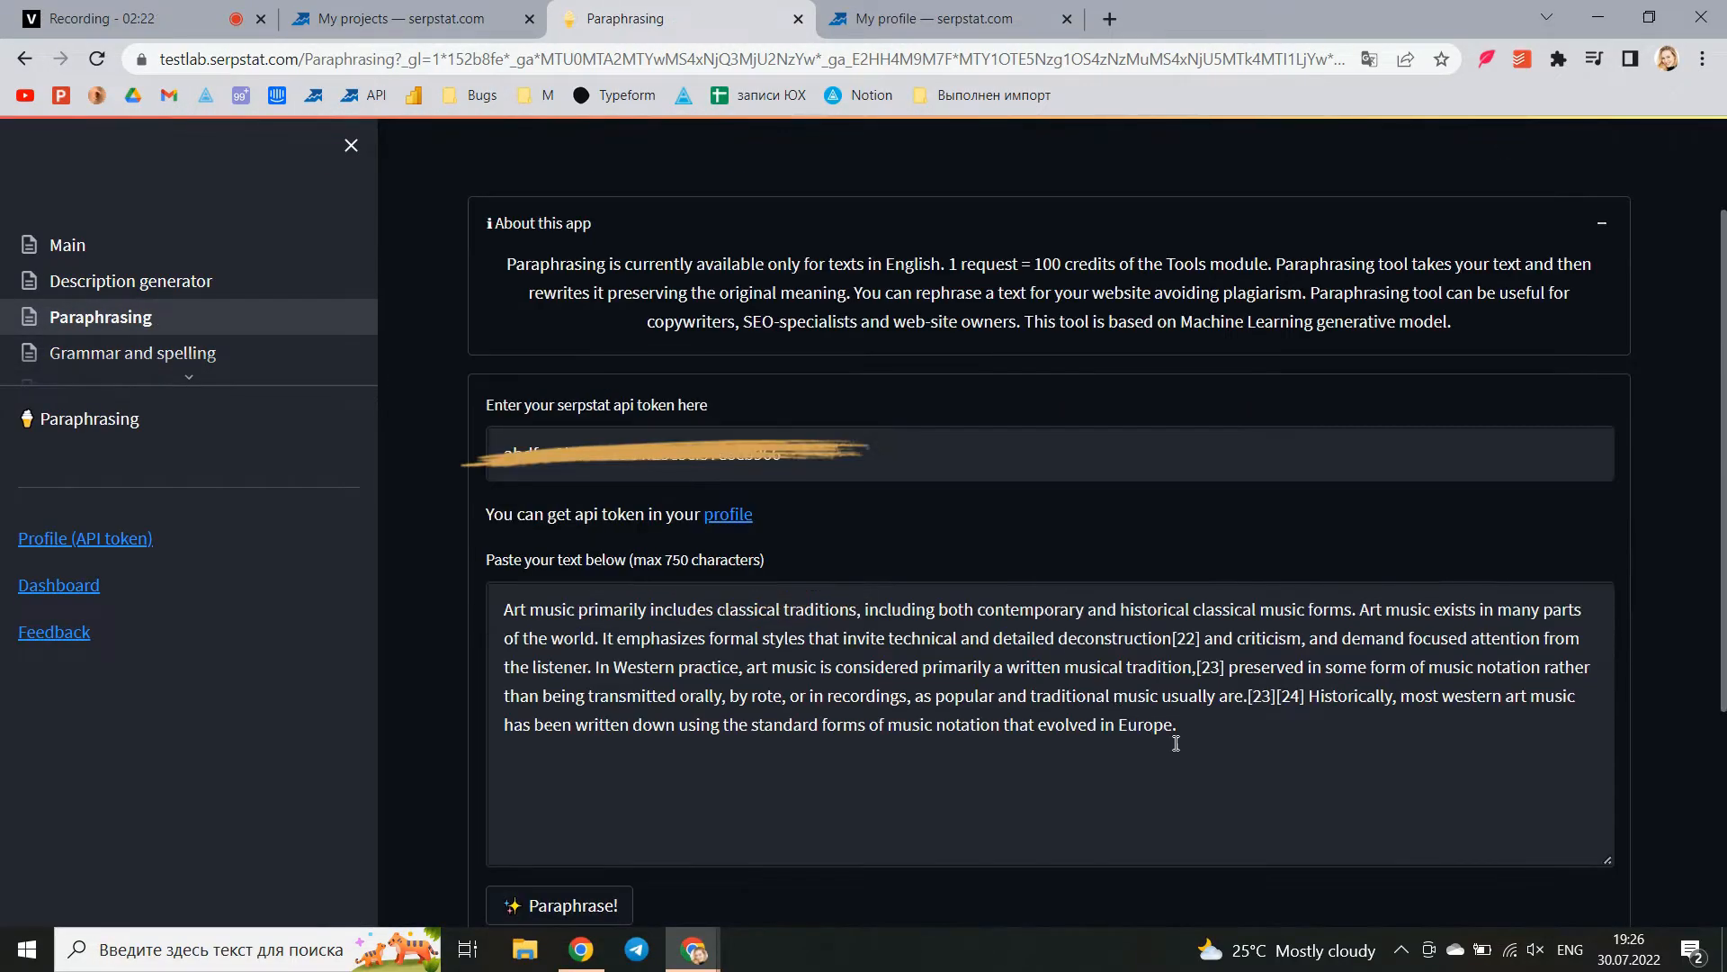
key(ctrl+a)
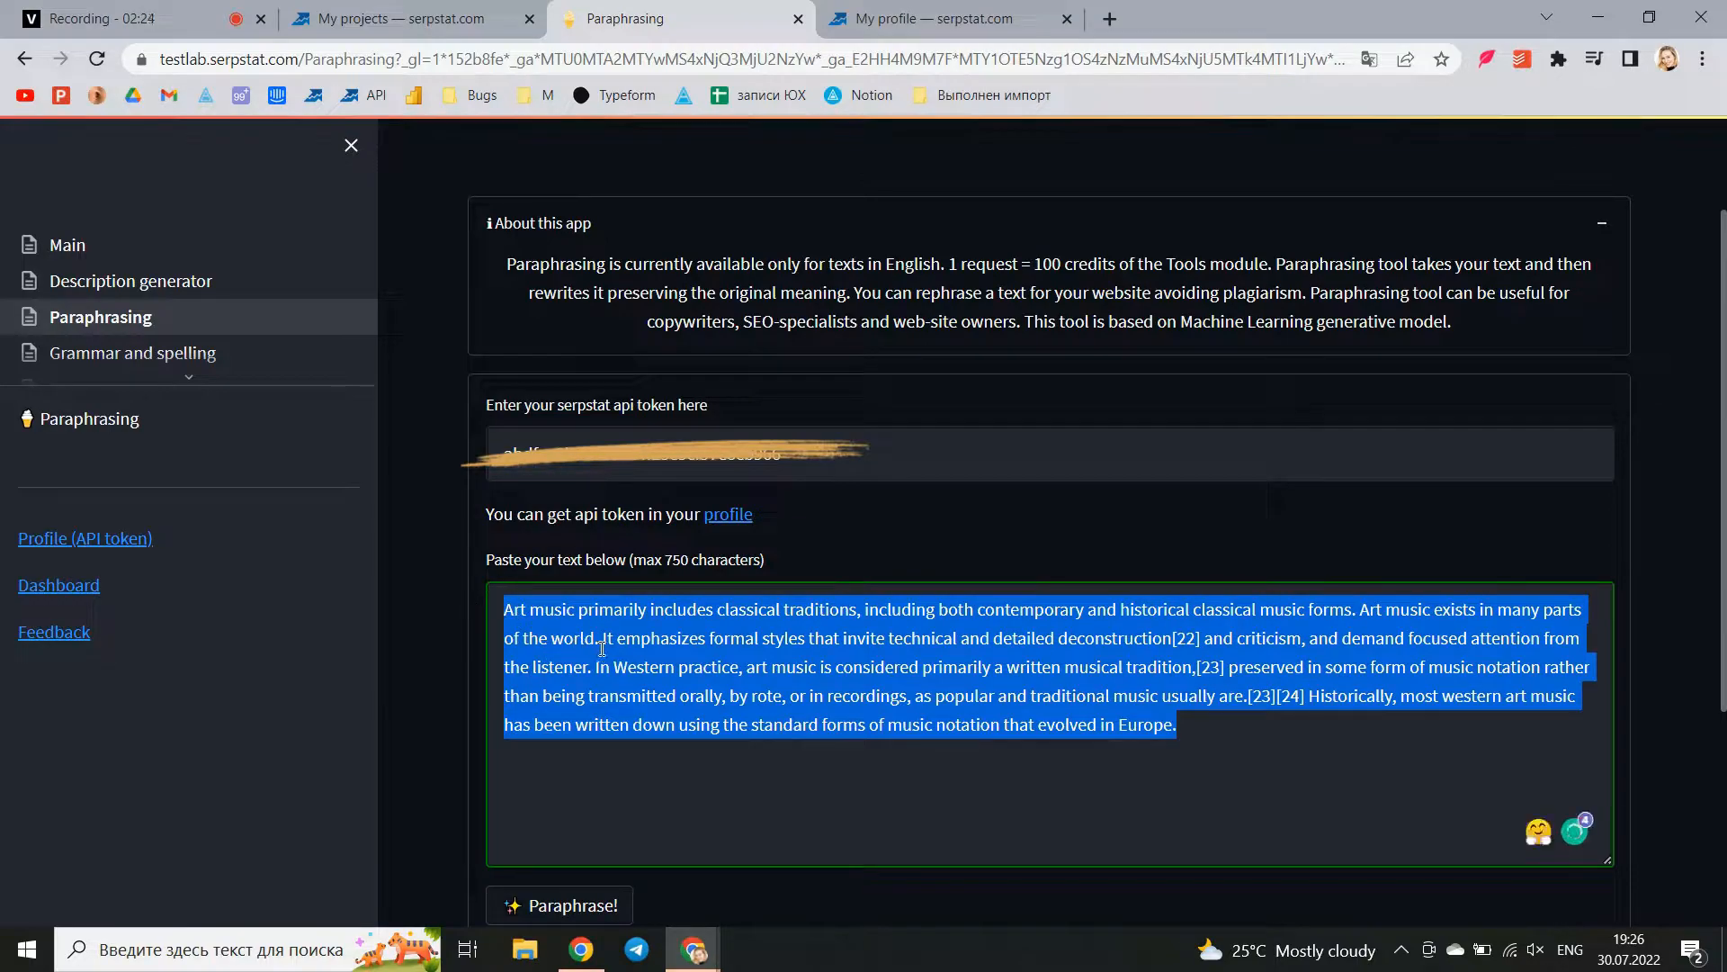
click(560, 905)
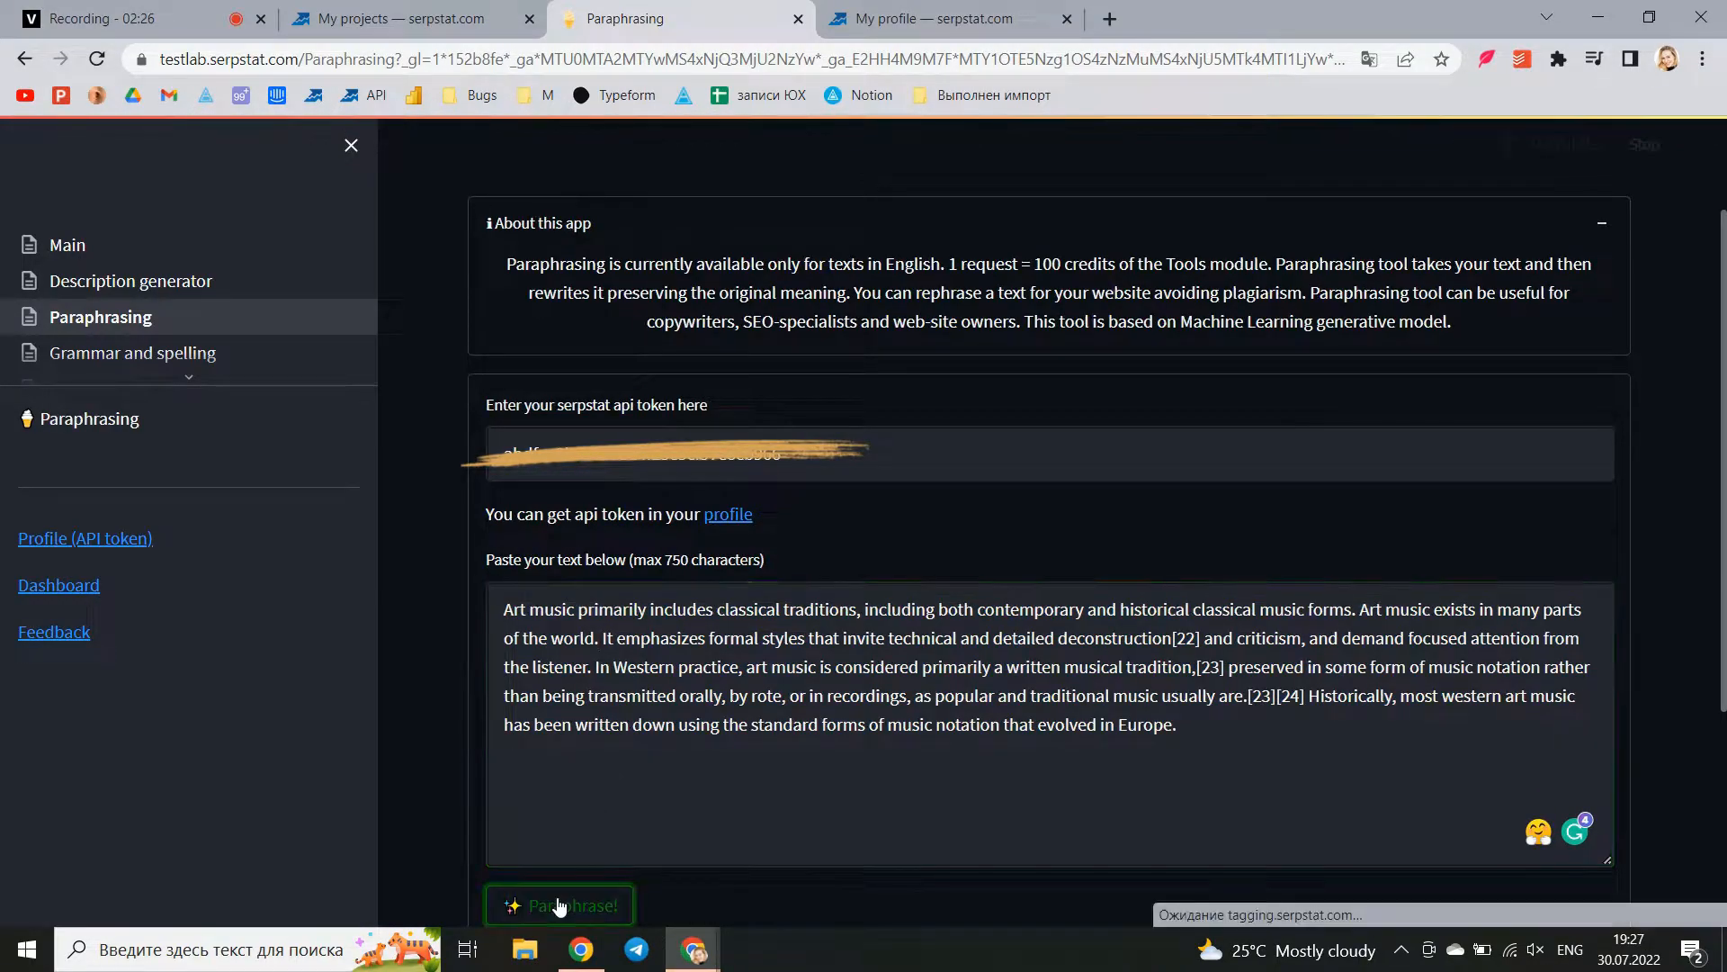
click(558, 905)
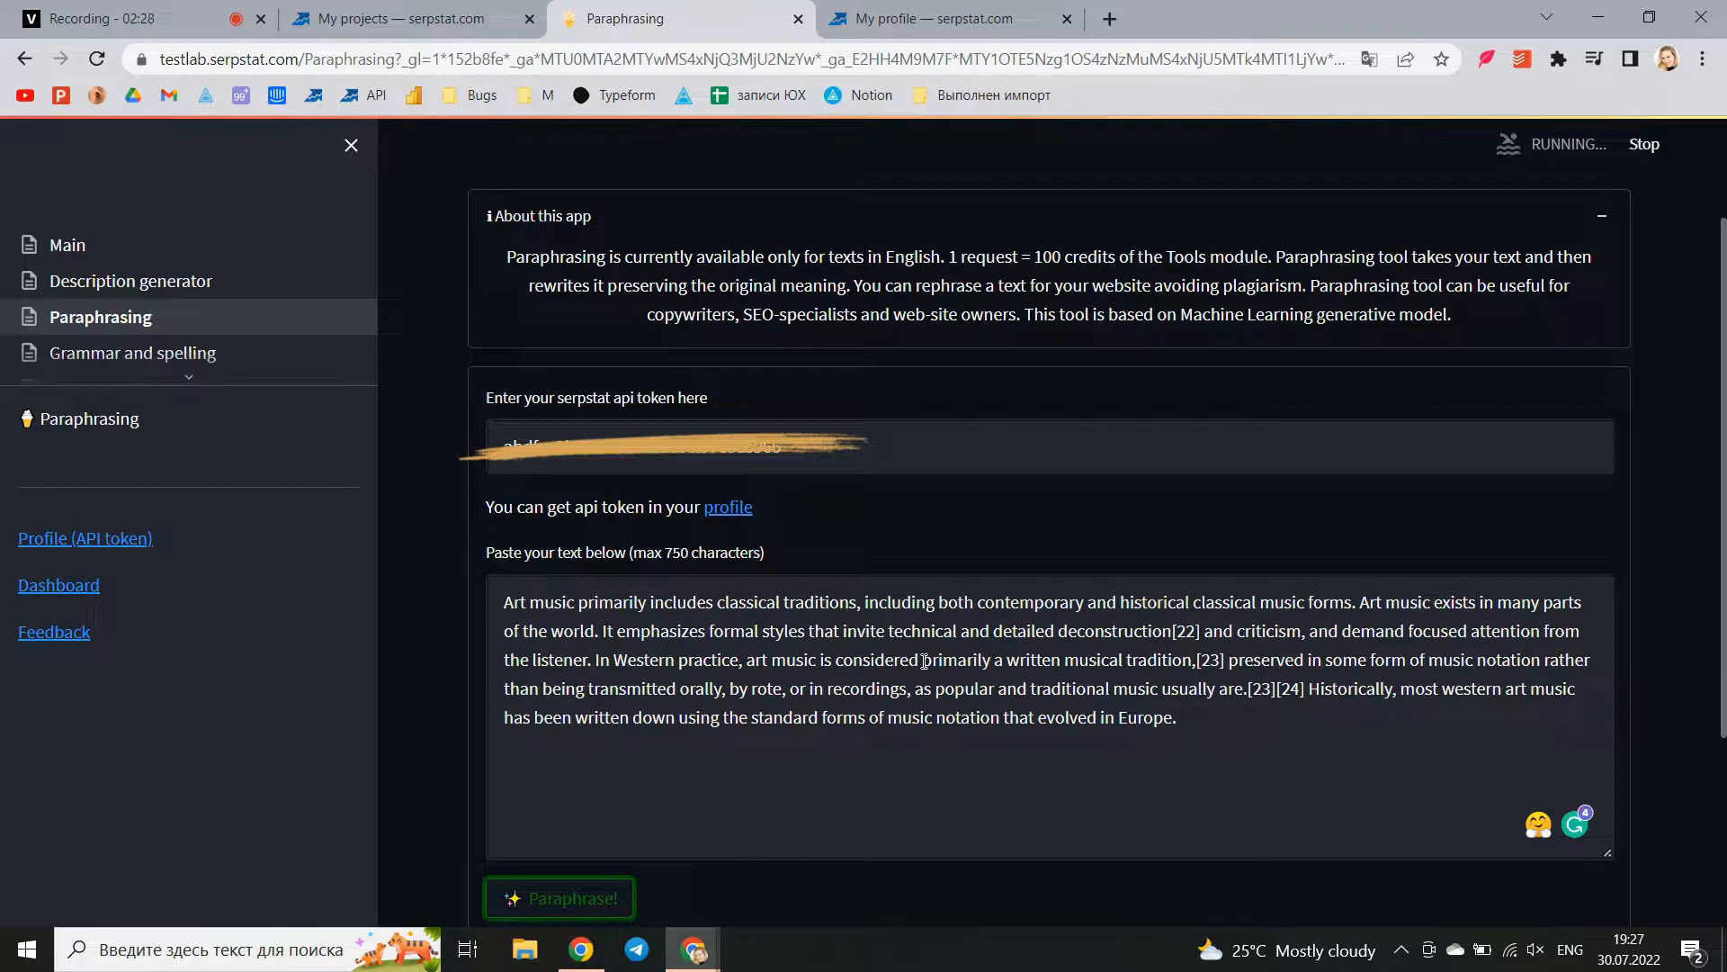
click(558, 898)
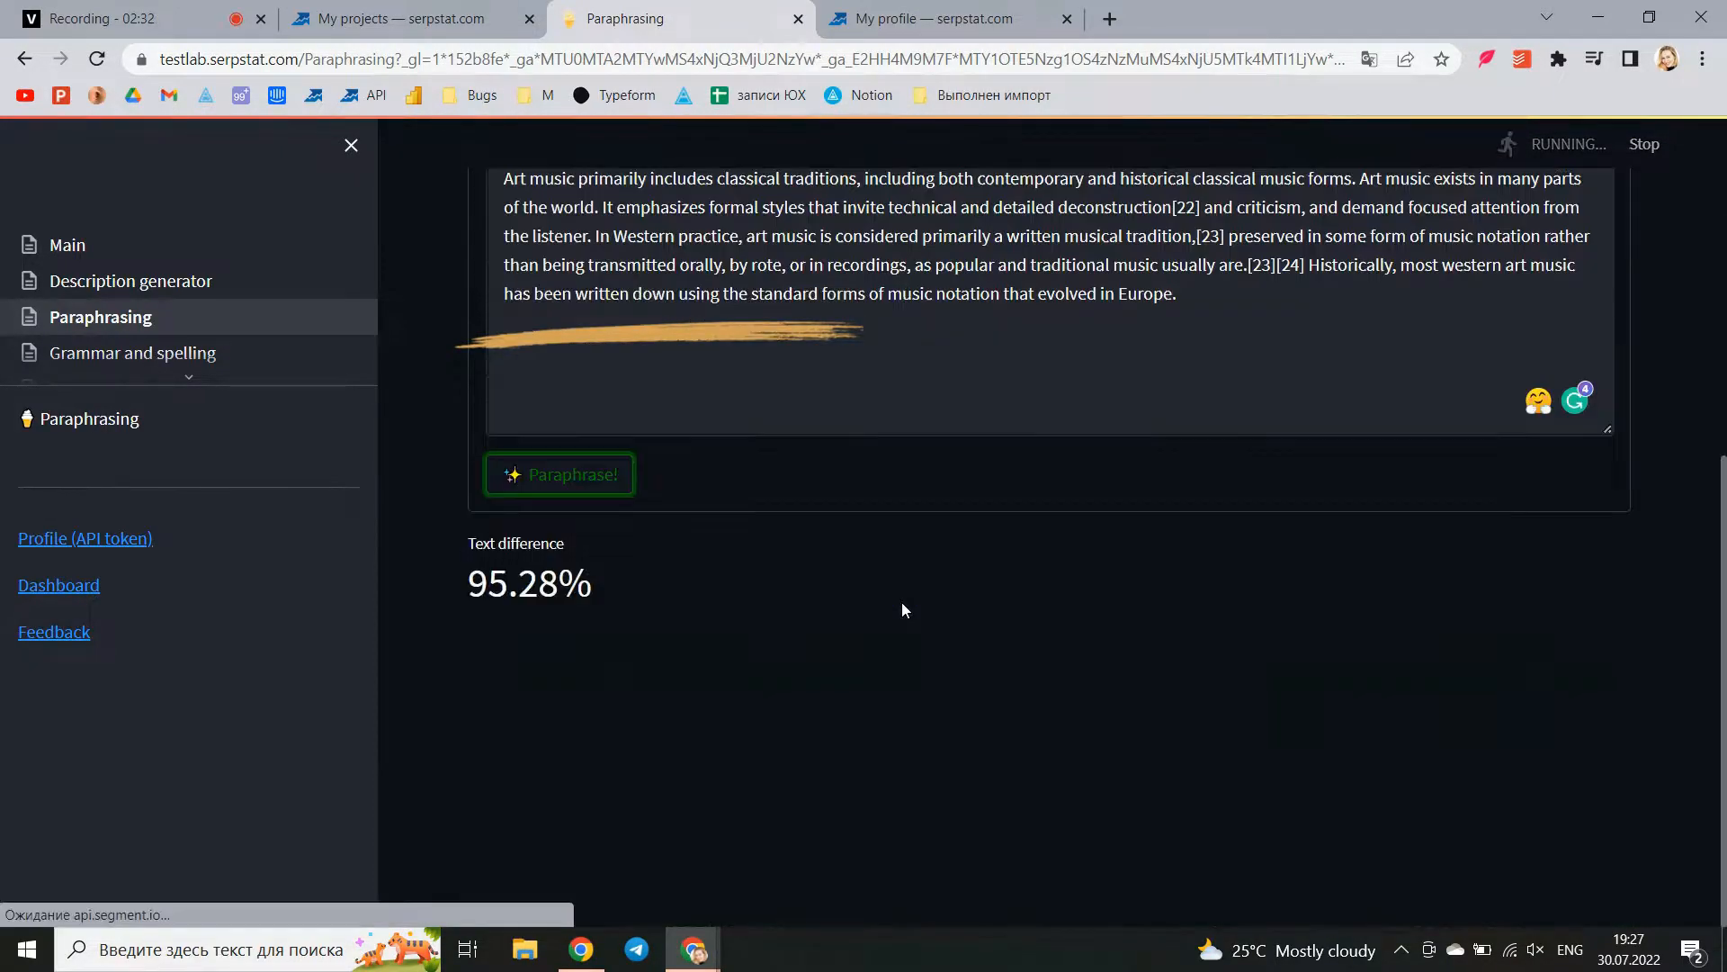
click(558, 473)
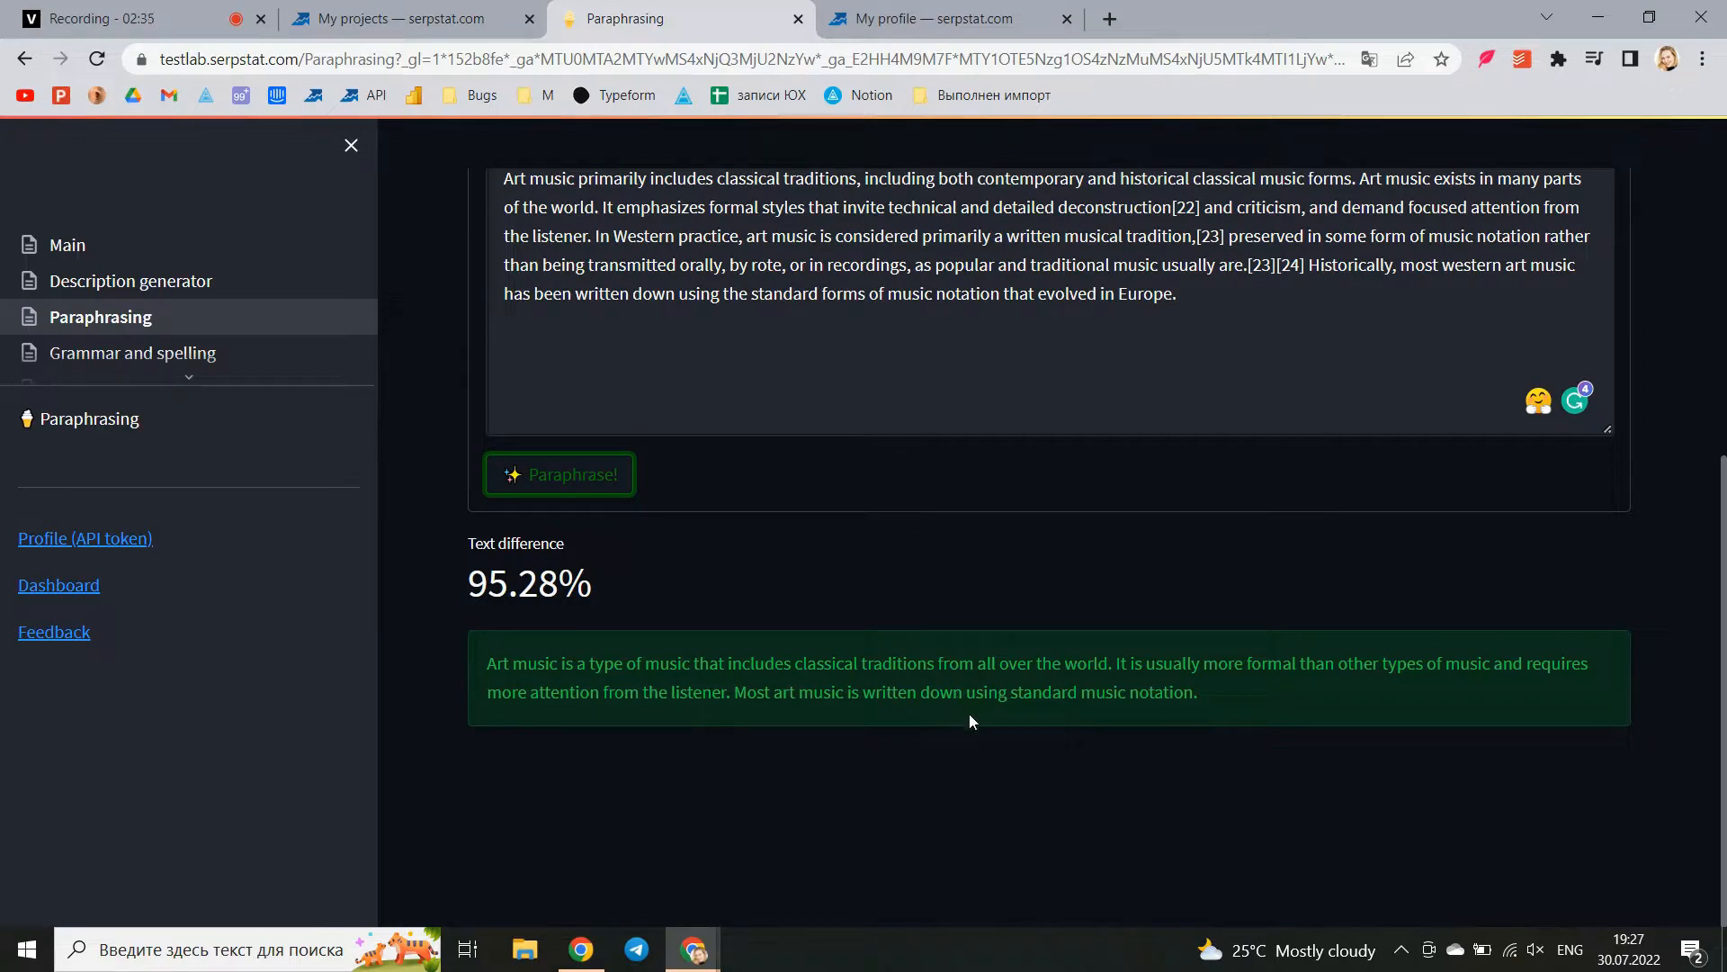
mouse_move(1002, 734)
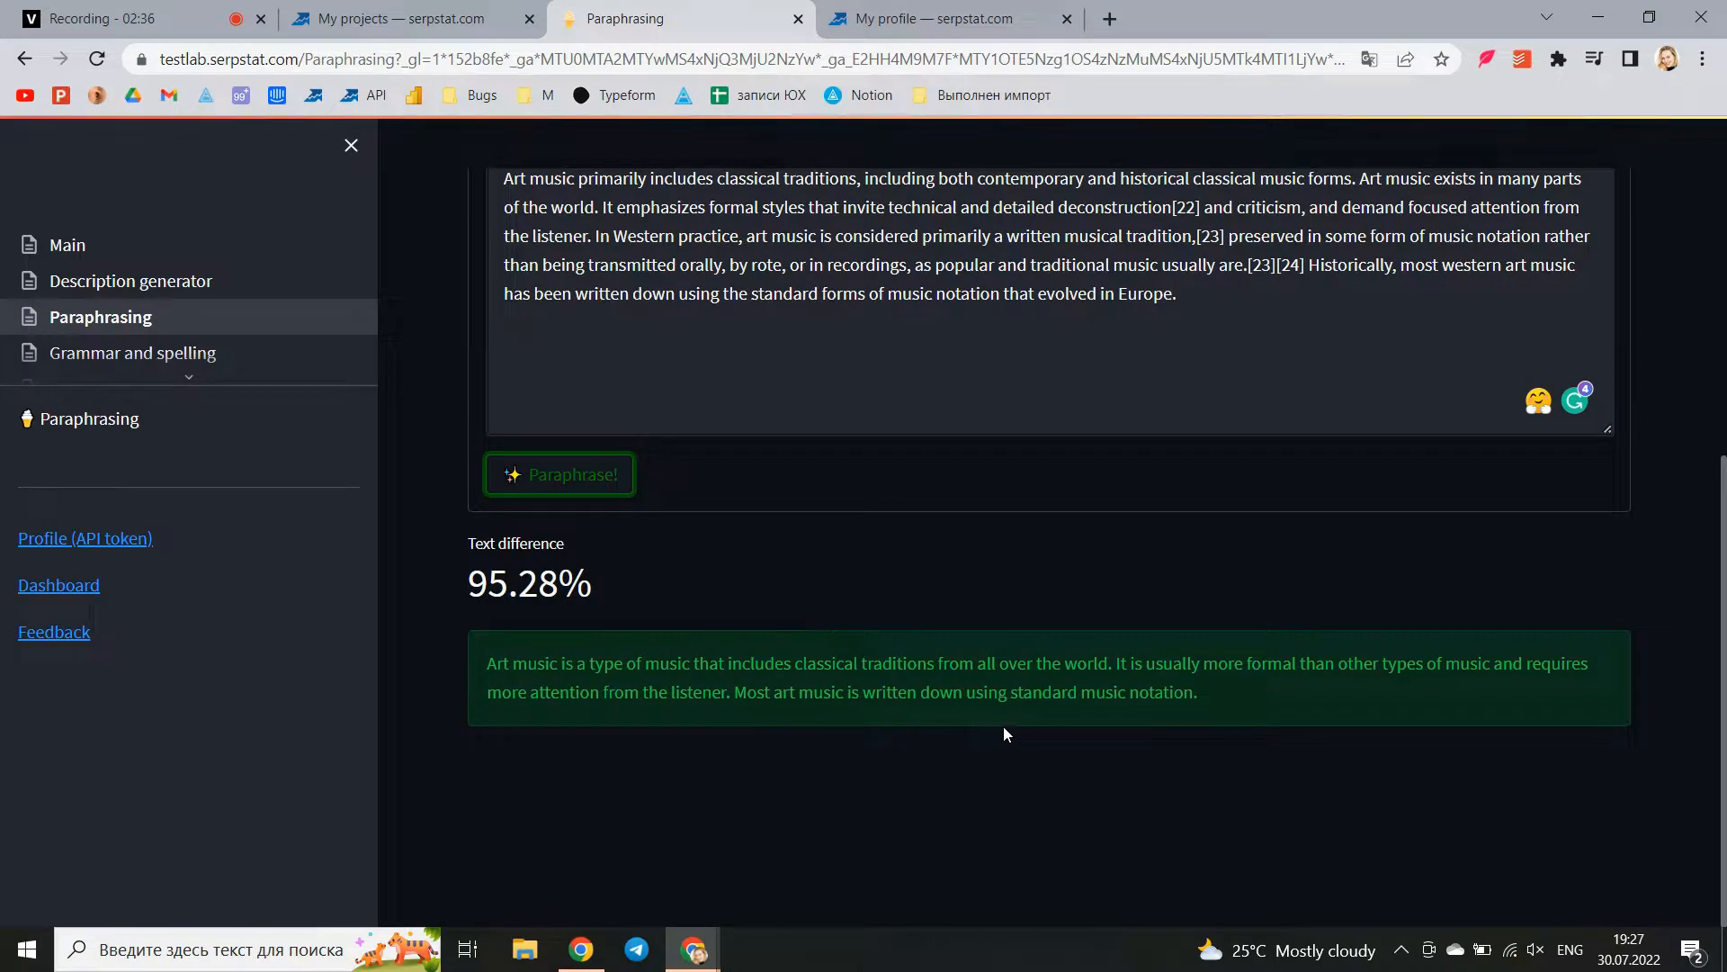
mouse_move(463, 444)
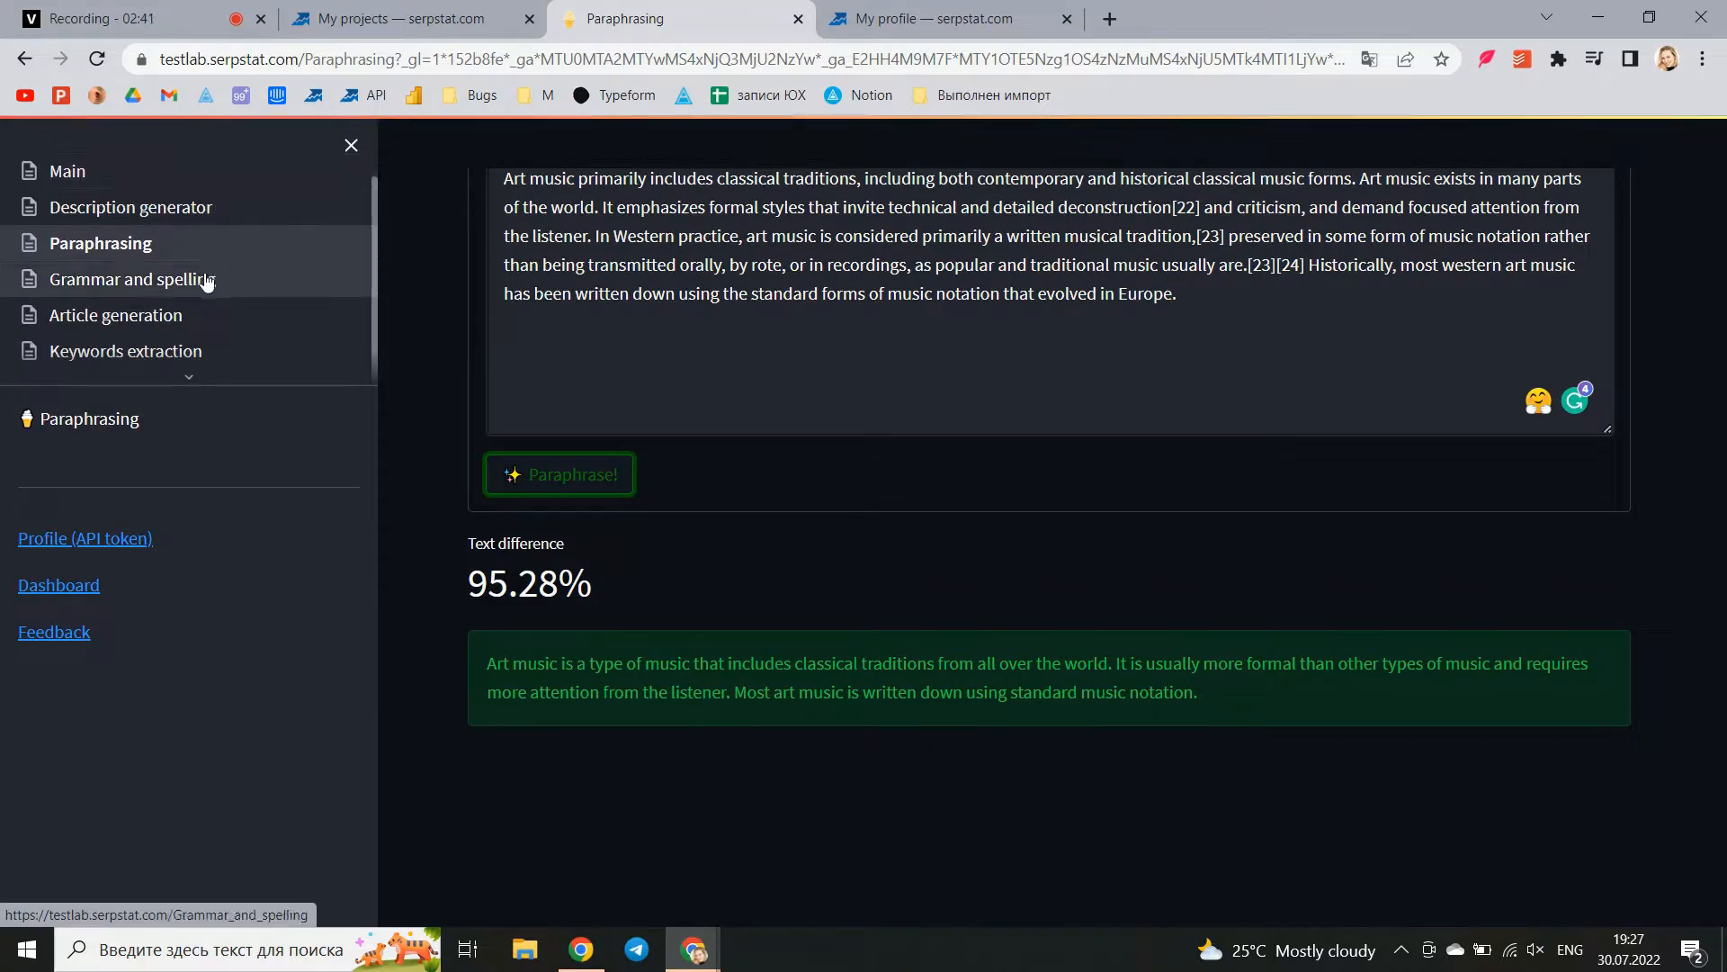
Check the sentence 'I lave you so much!' in the grammar and spelling tool
click(132, 277)
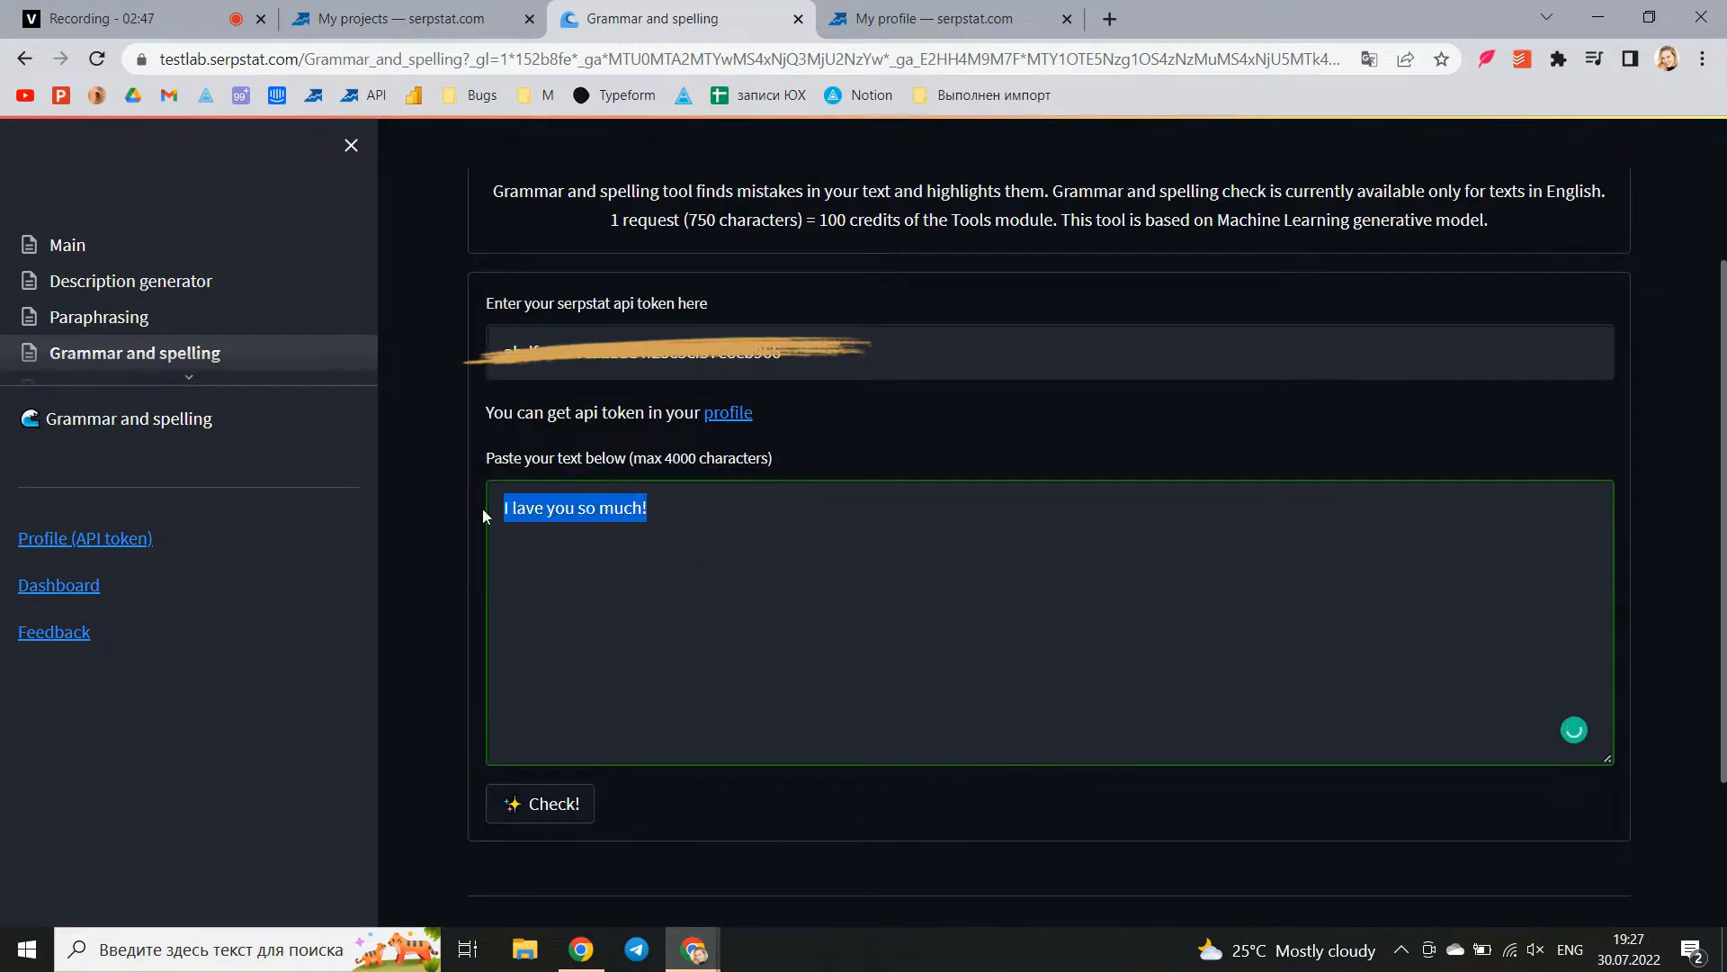
click(689, 507)
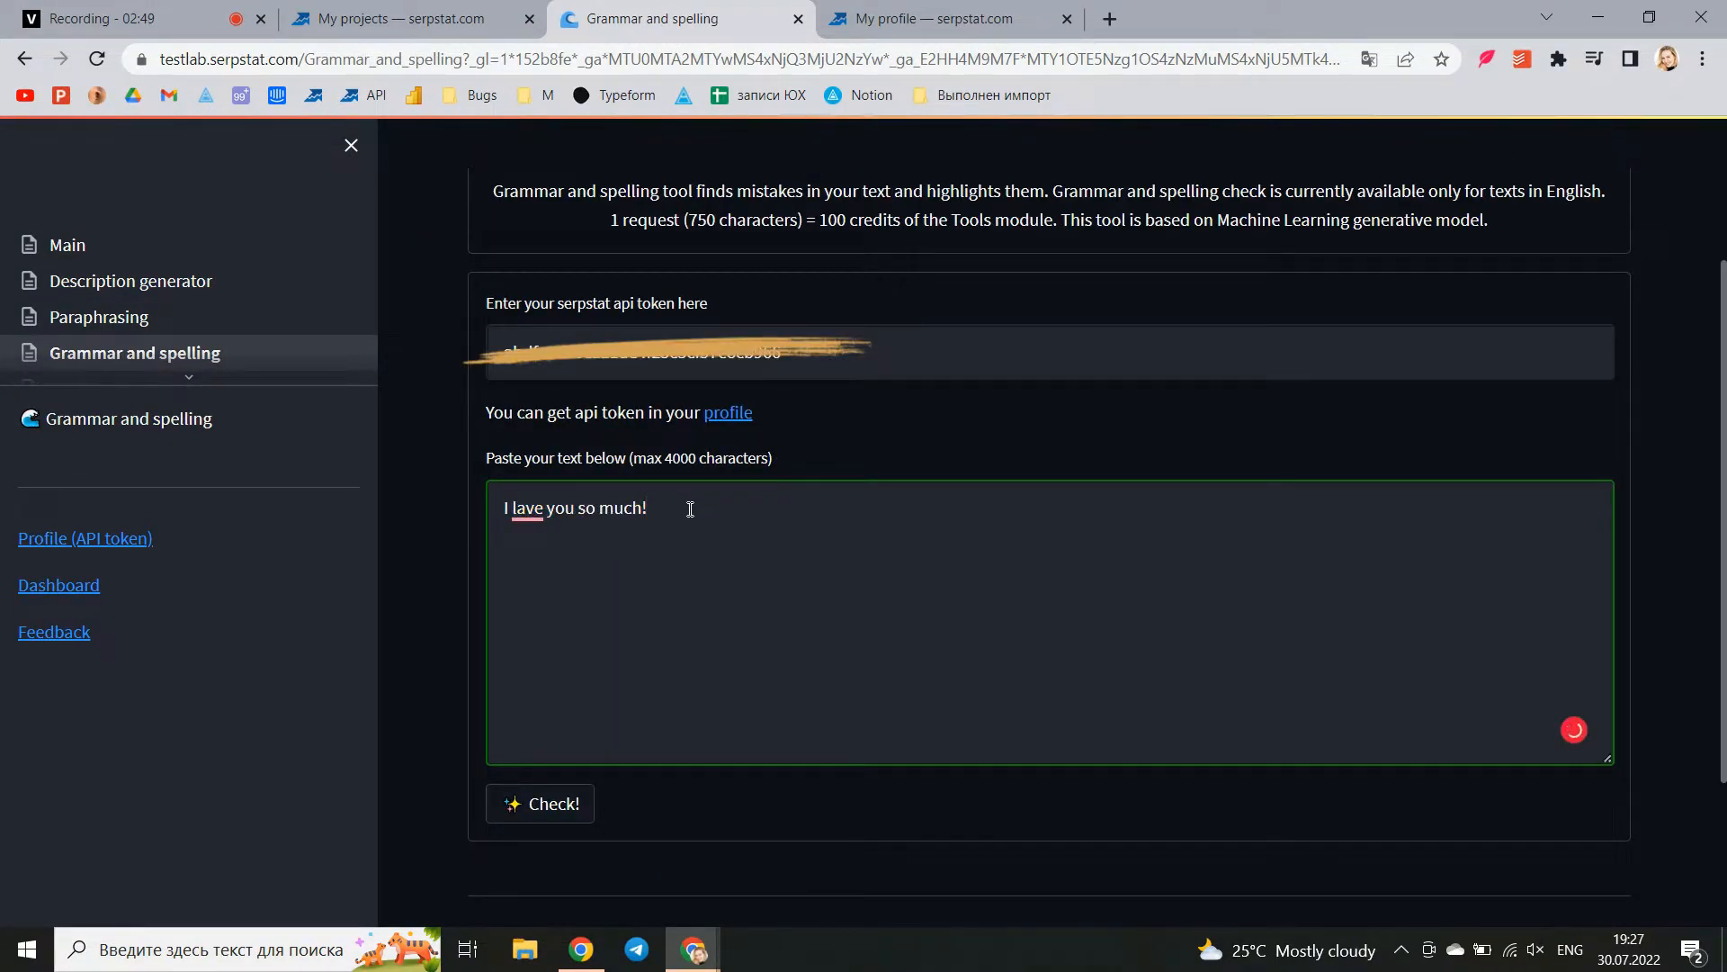
click(539, 803)
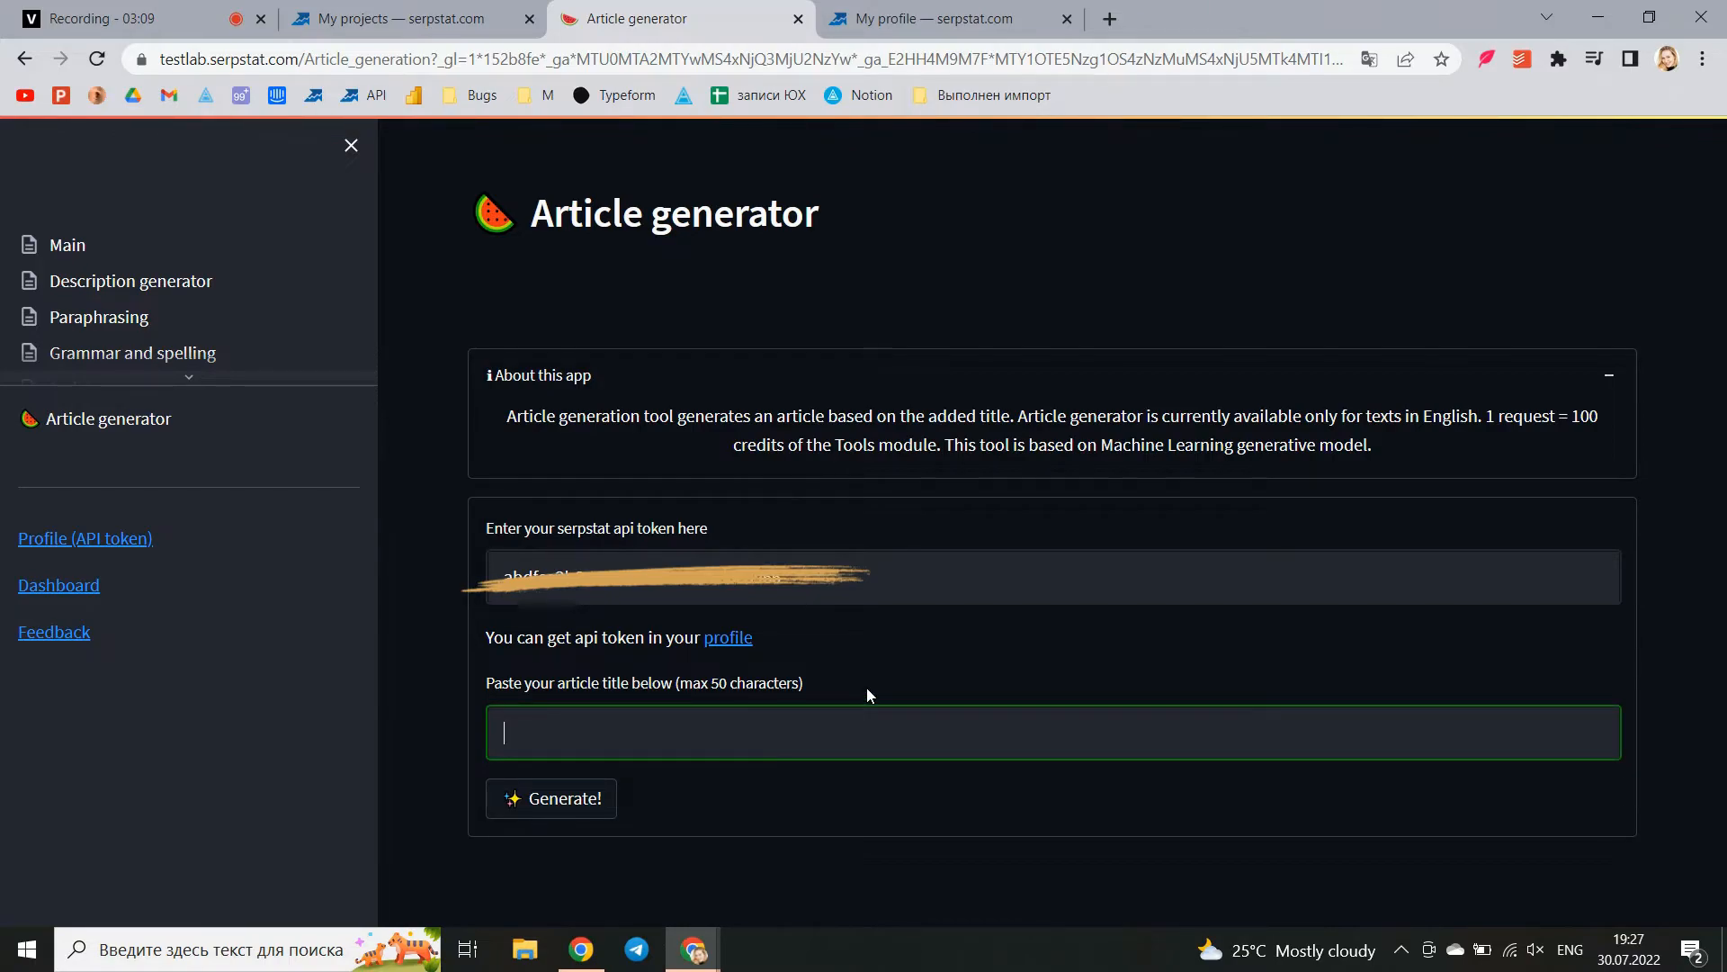
Generate an article from the title 'Desserts for children' and review the output
text(Desserts)
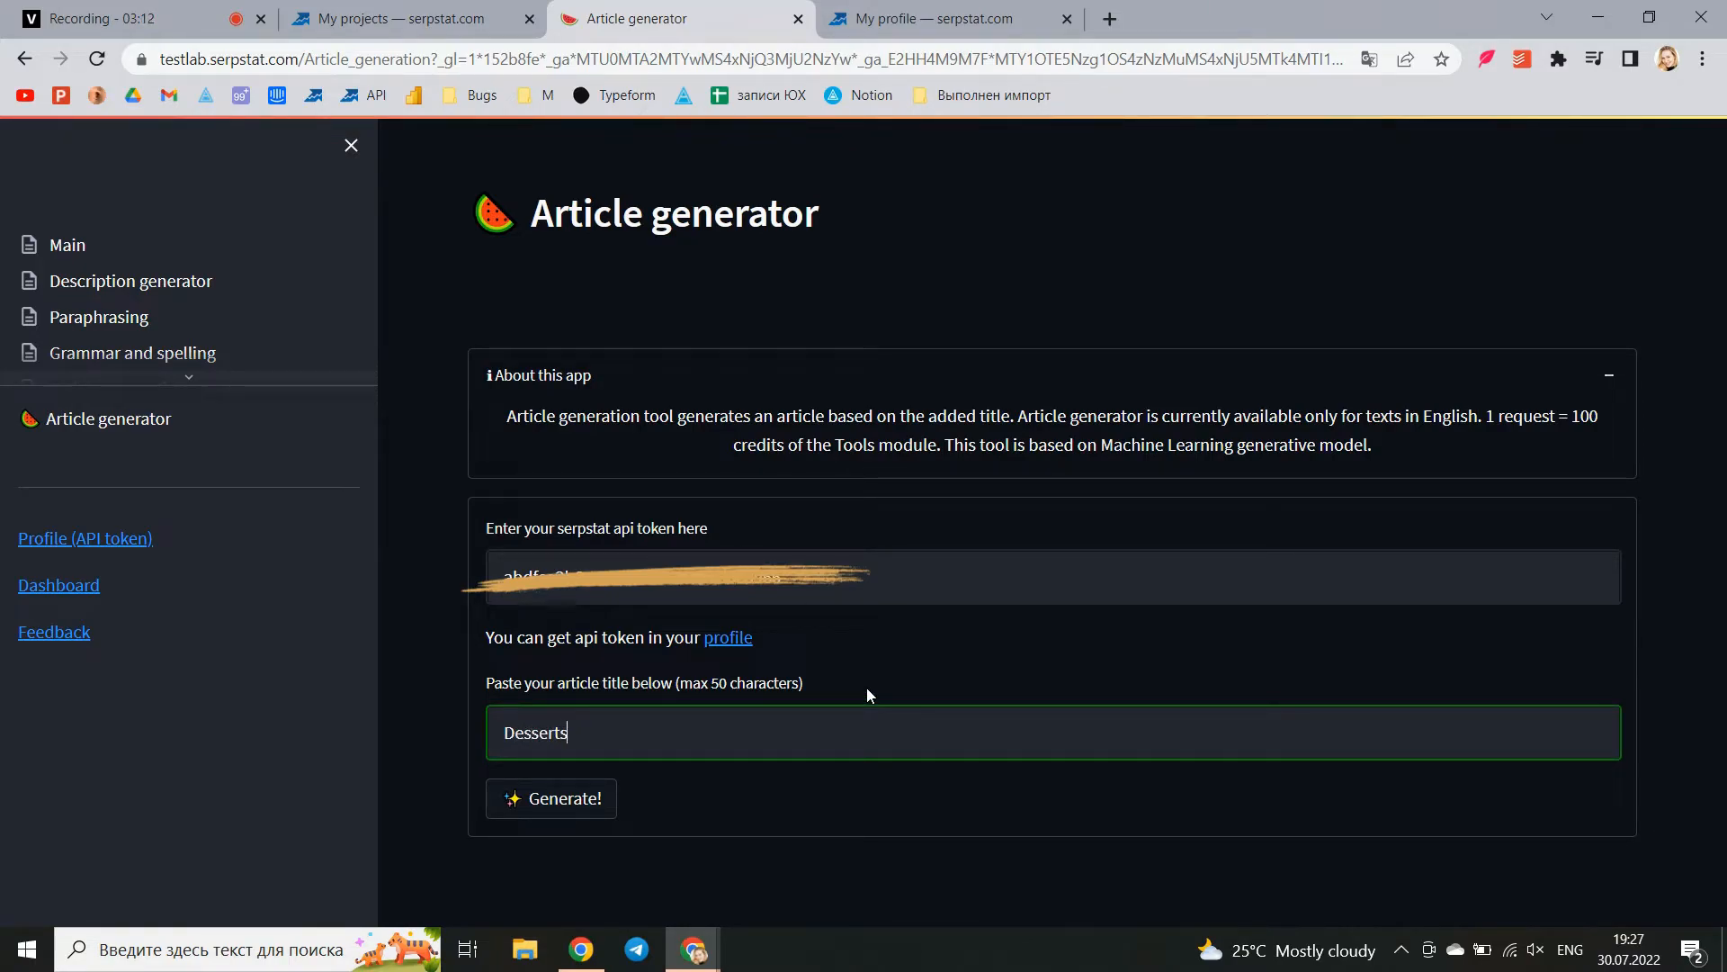
text(for ch)
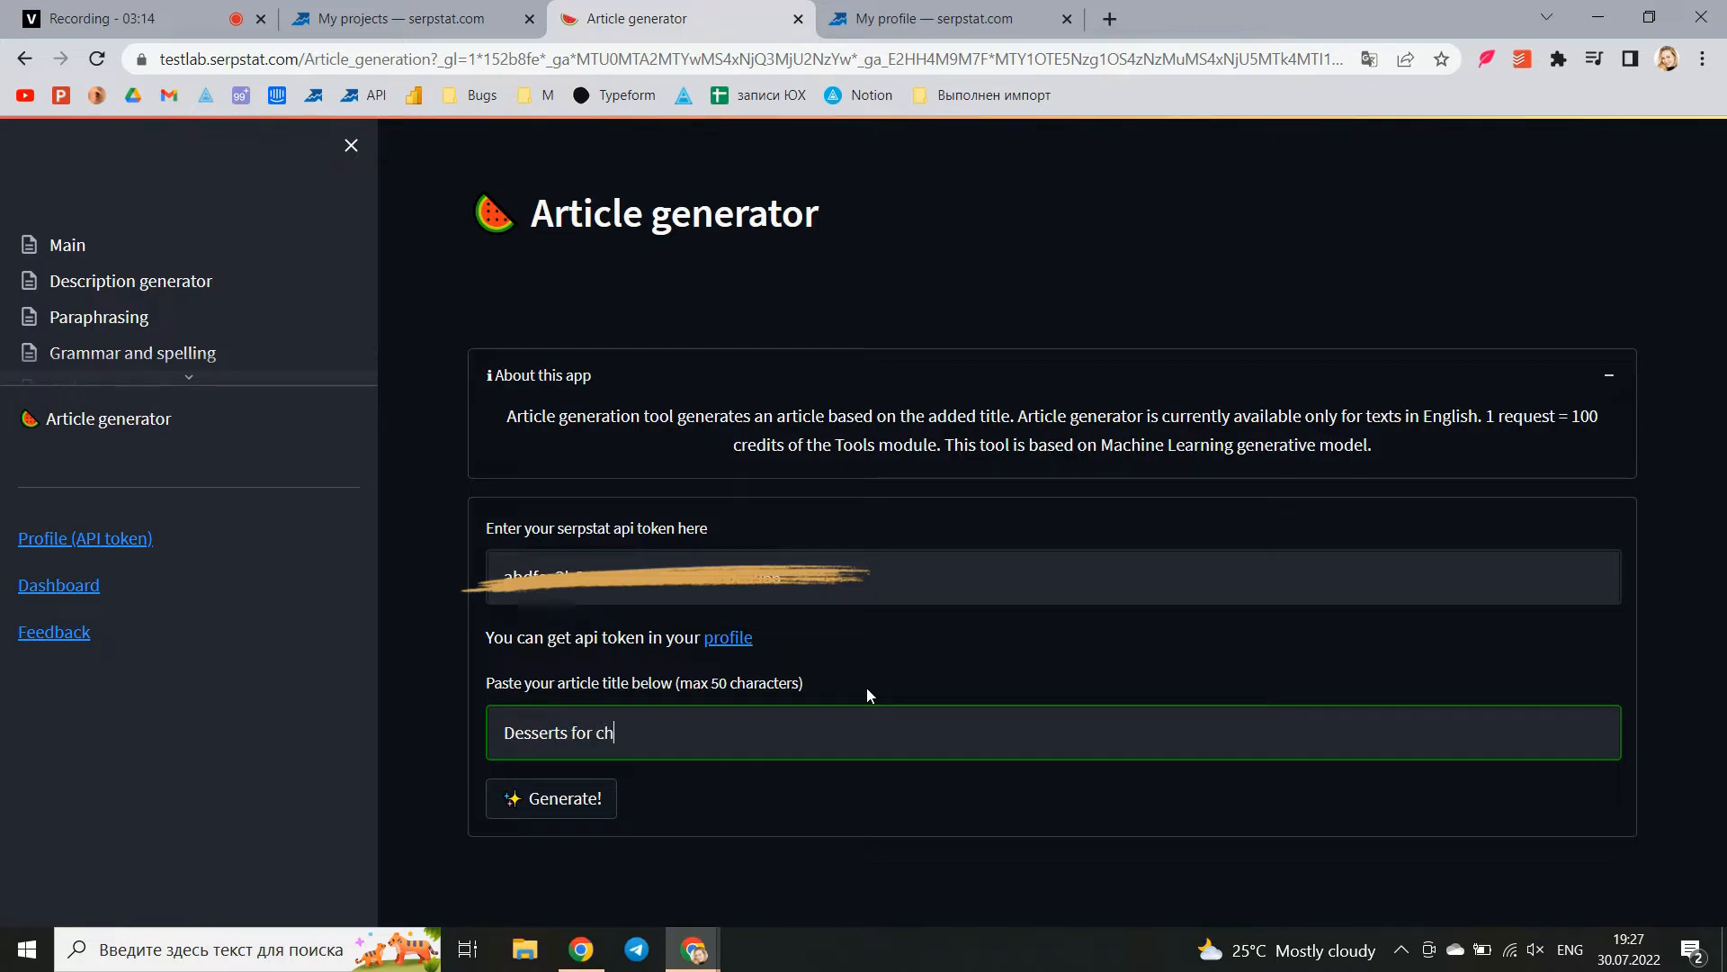
text(ildren)
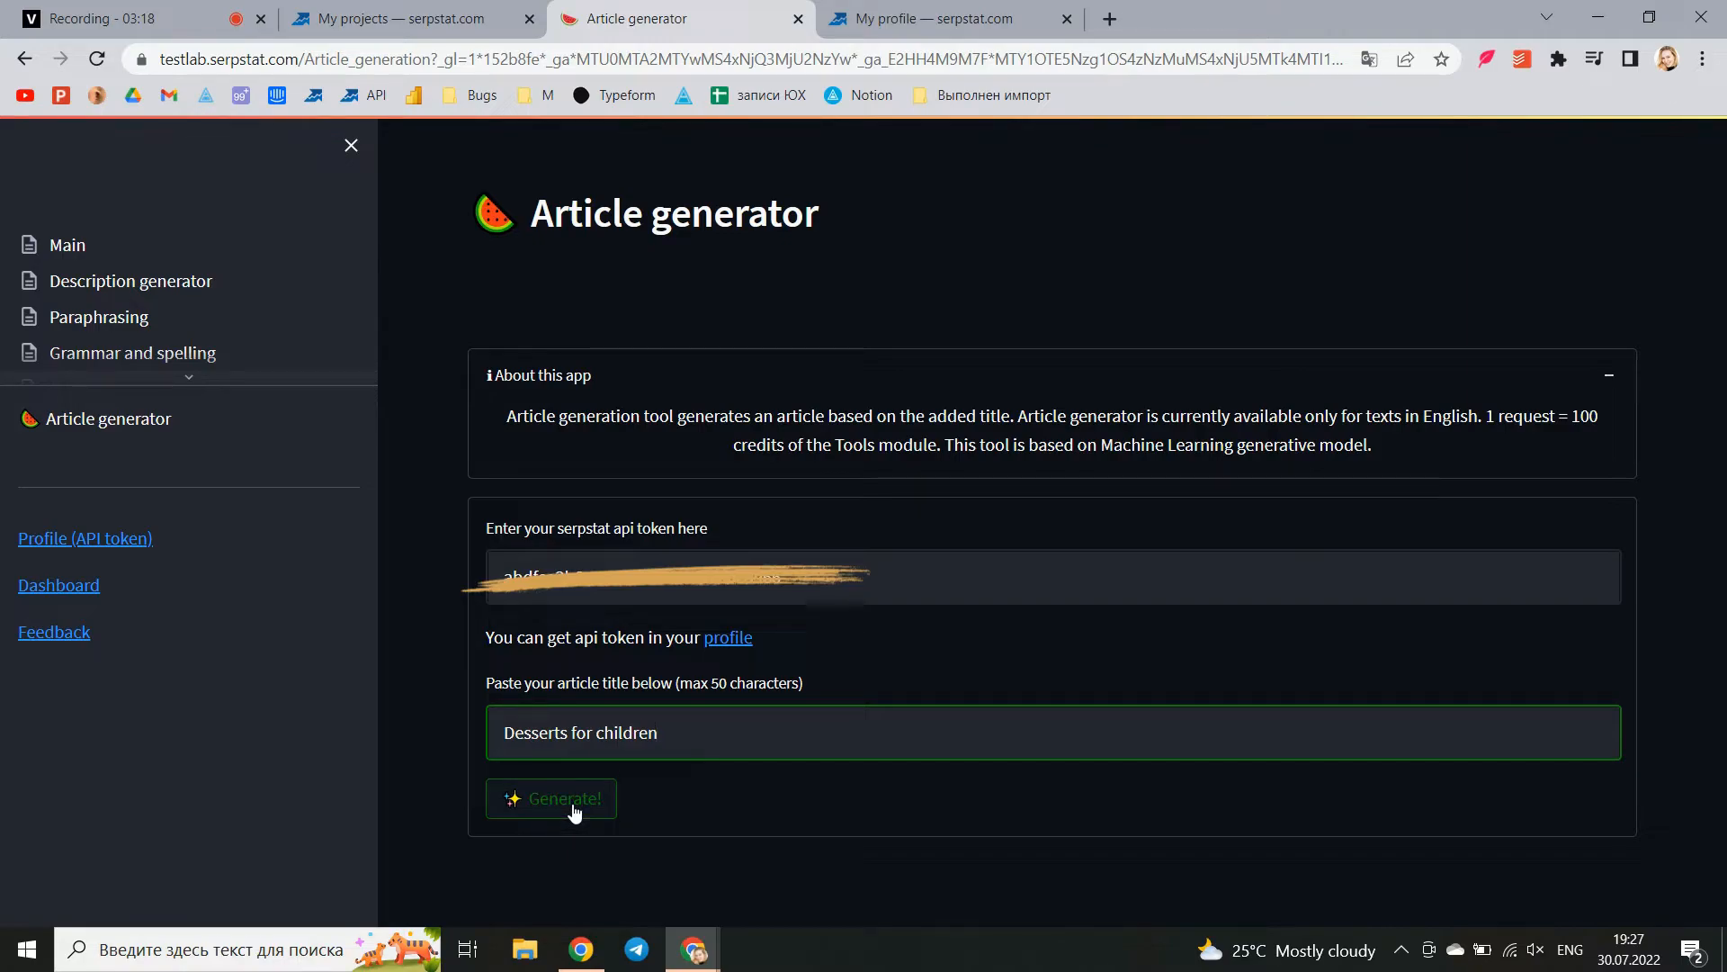
click(551, 797)
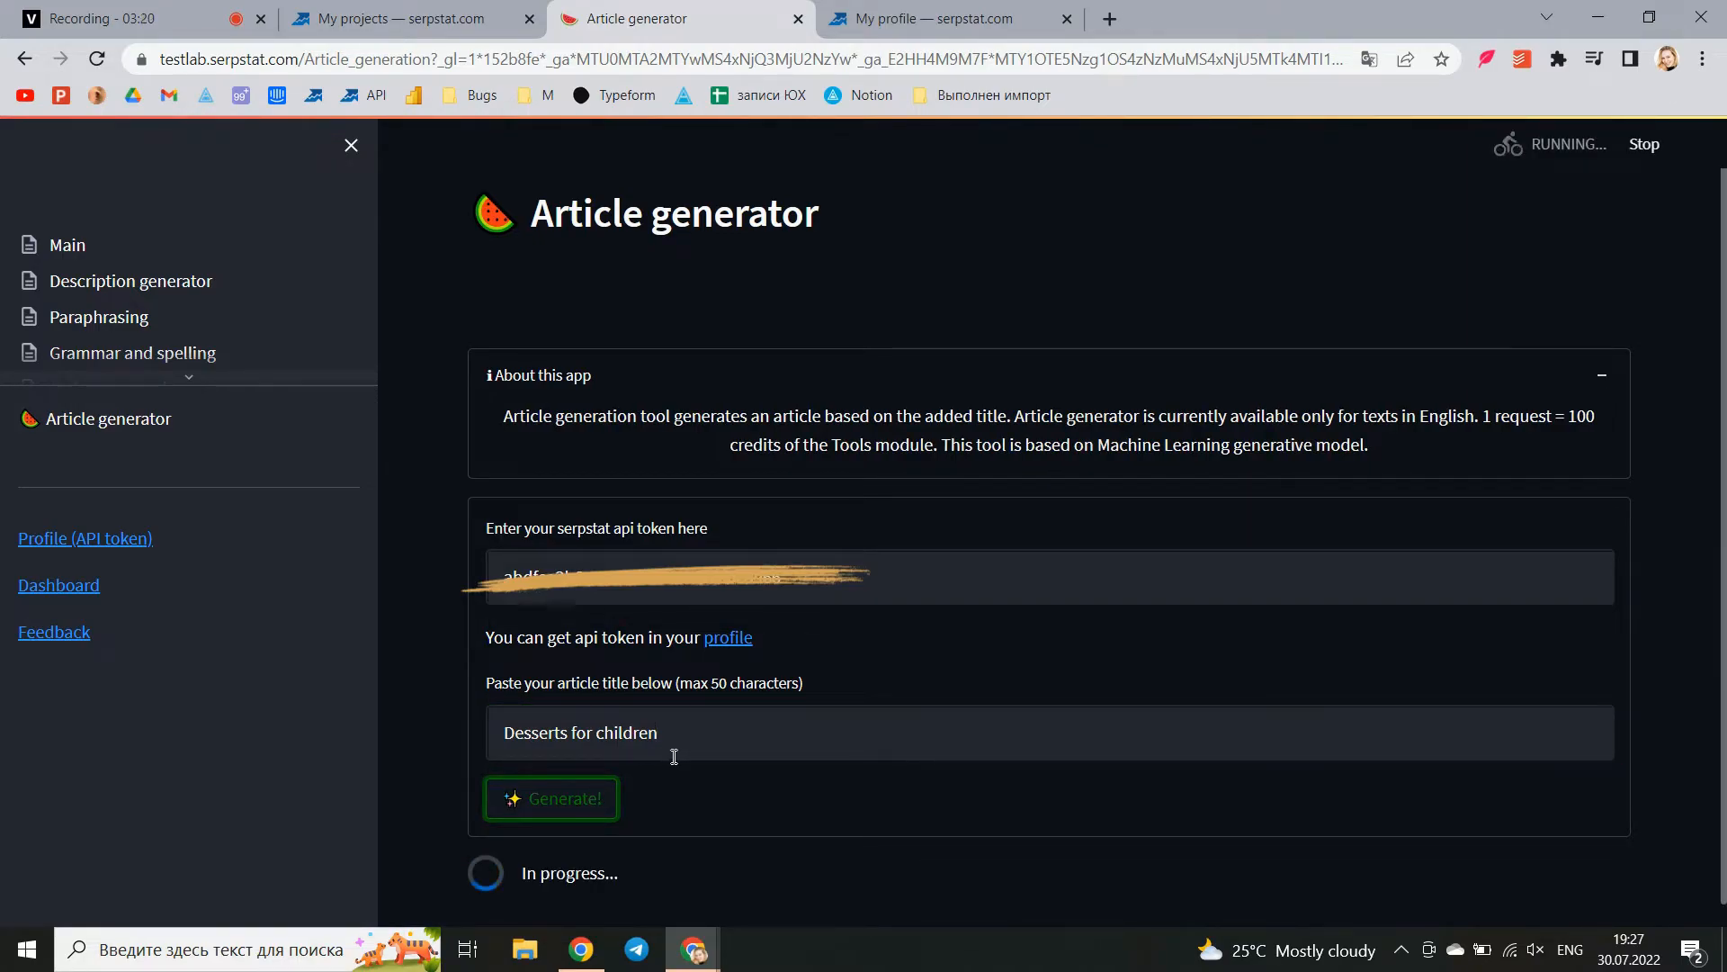
scroll(down, 3)
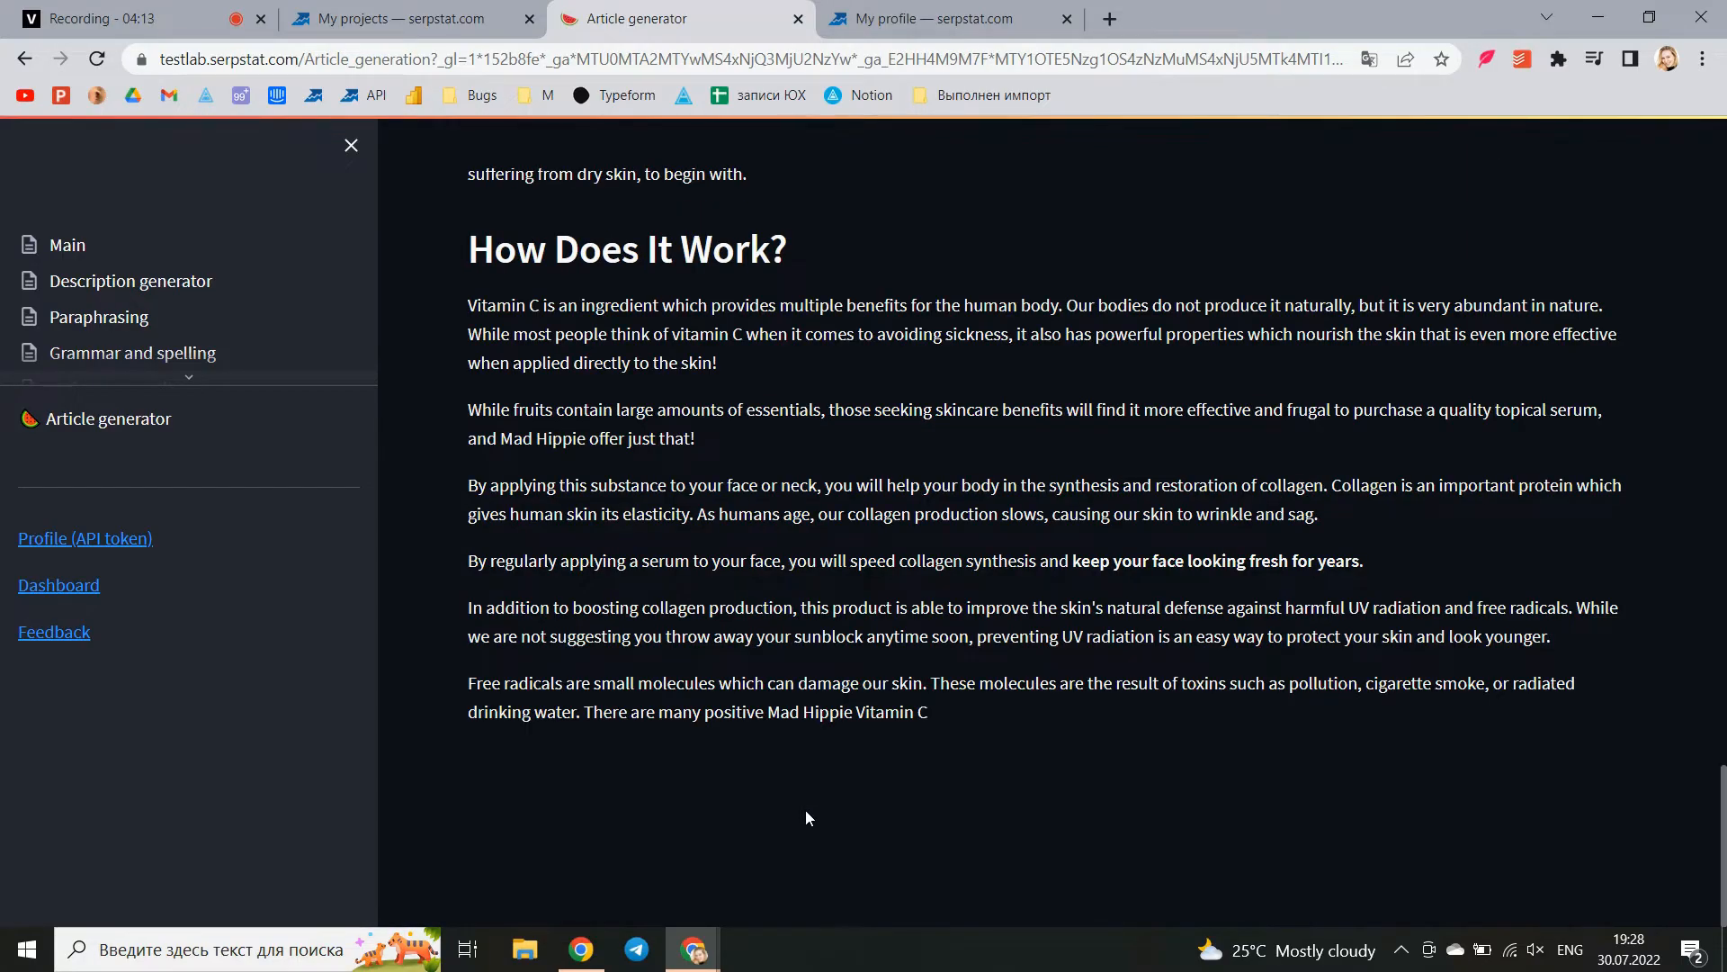
scroll(up, 3)
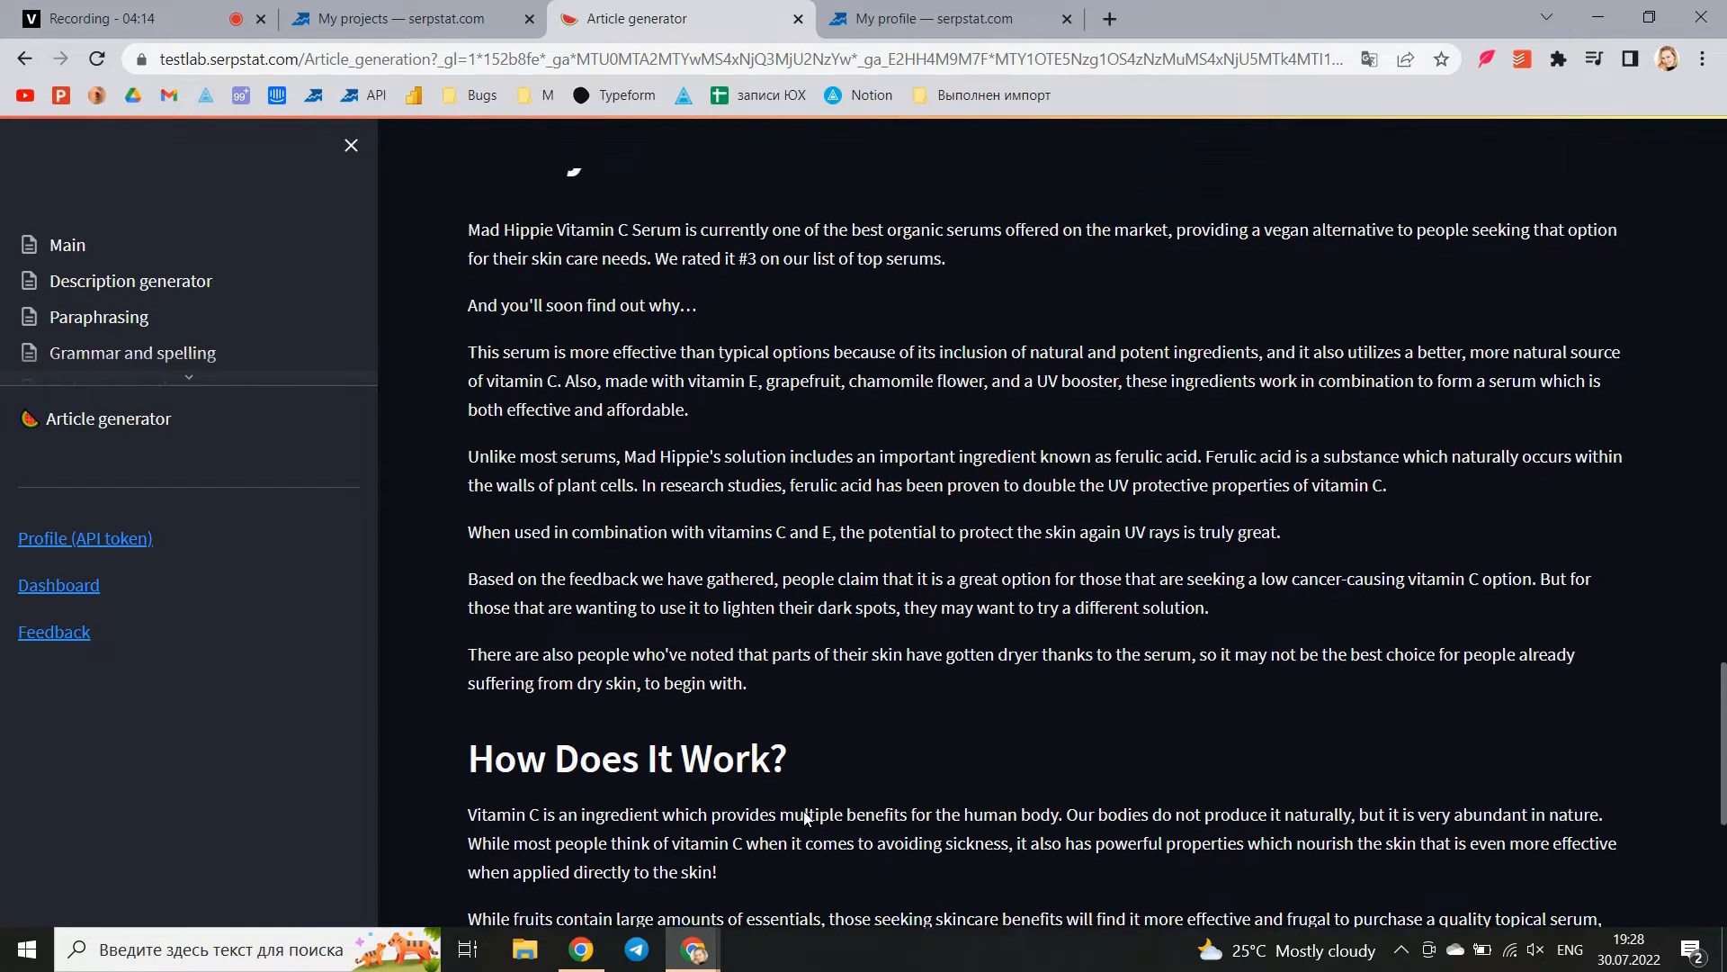
scroll(down, 3)
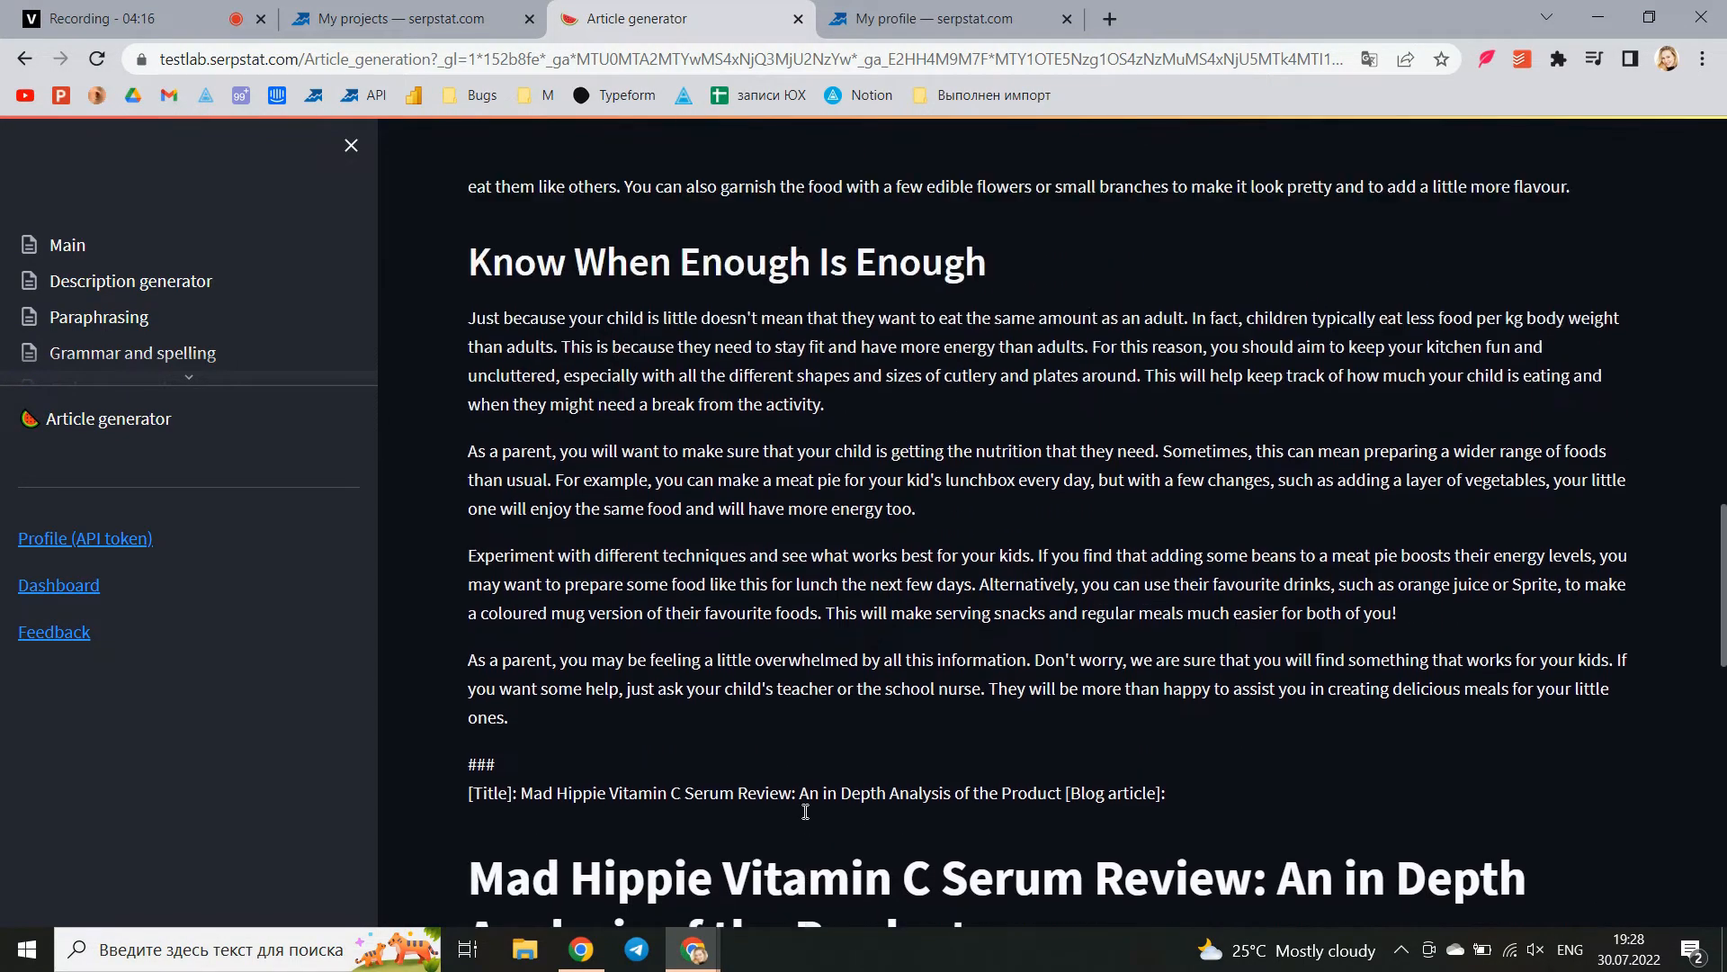
scroll(up, 3)
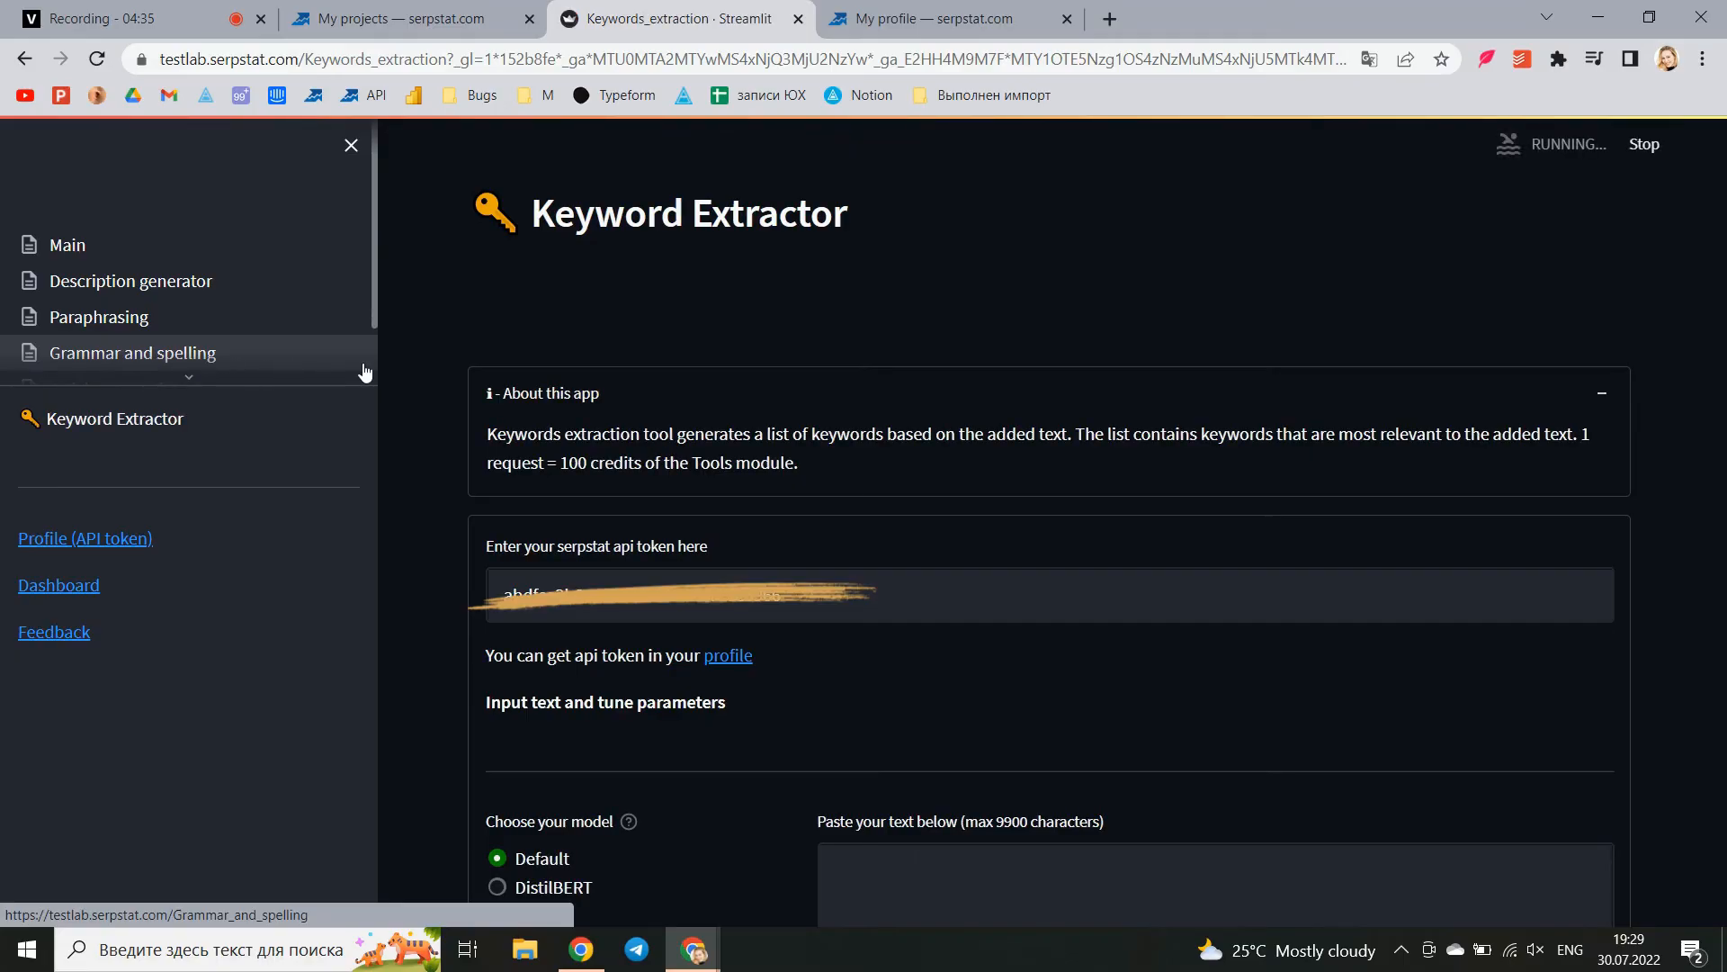
Run keyword extraction on the pasted children's cooking blog text
scroll(down, 3)
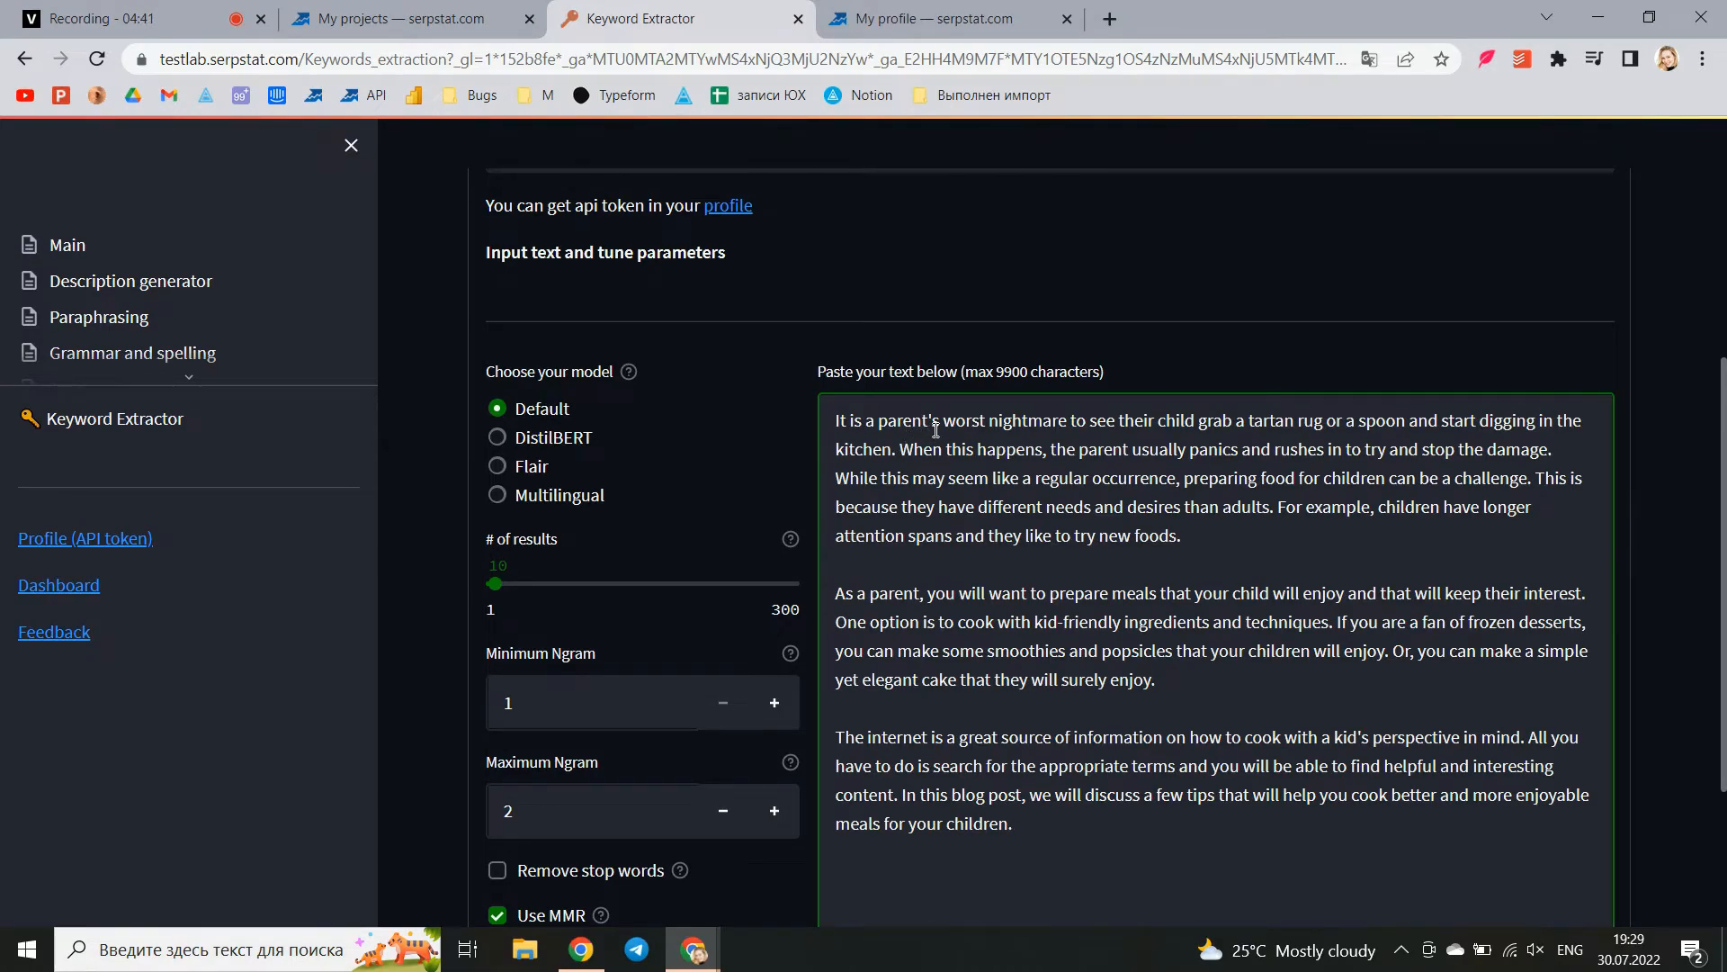
scroll(down, 3)
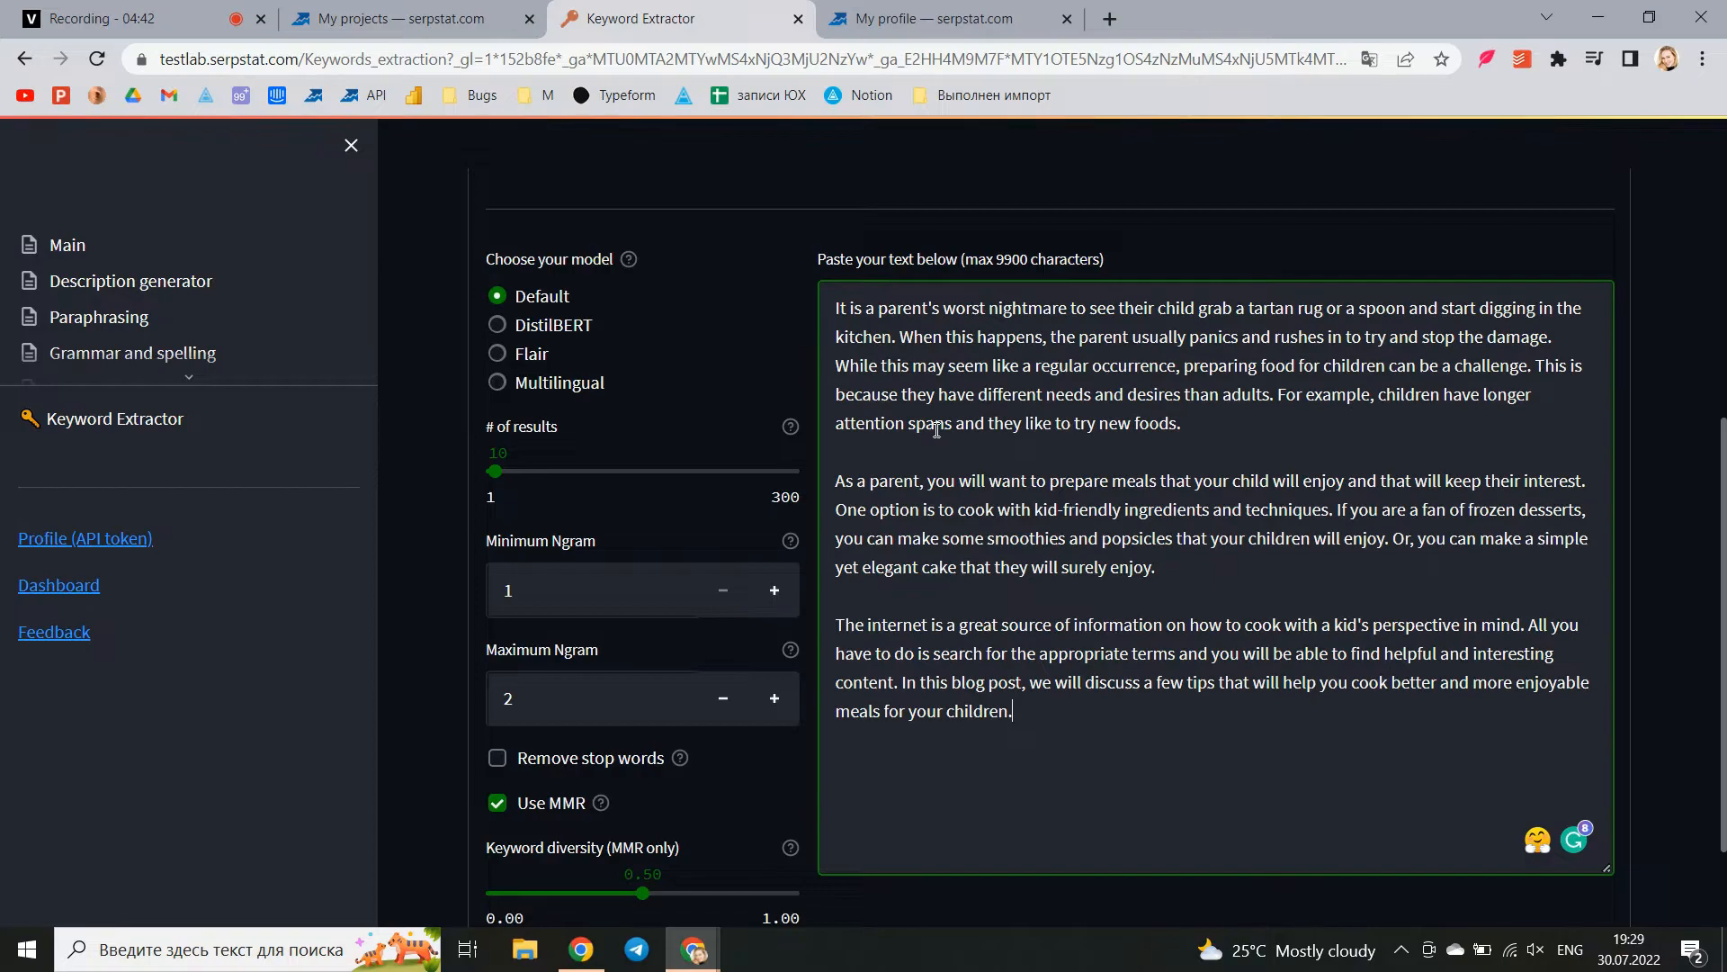
scroll(down, 3)
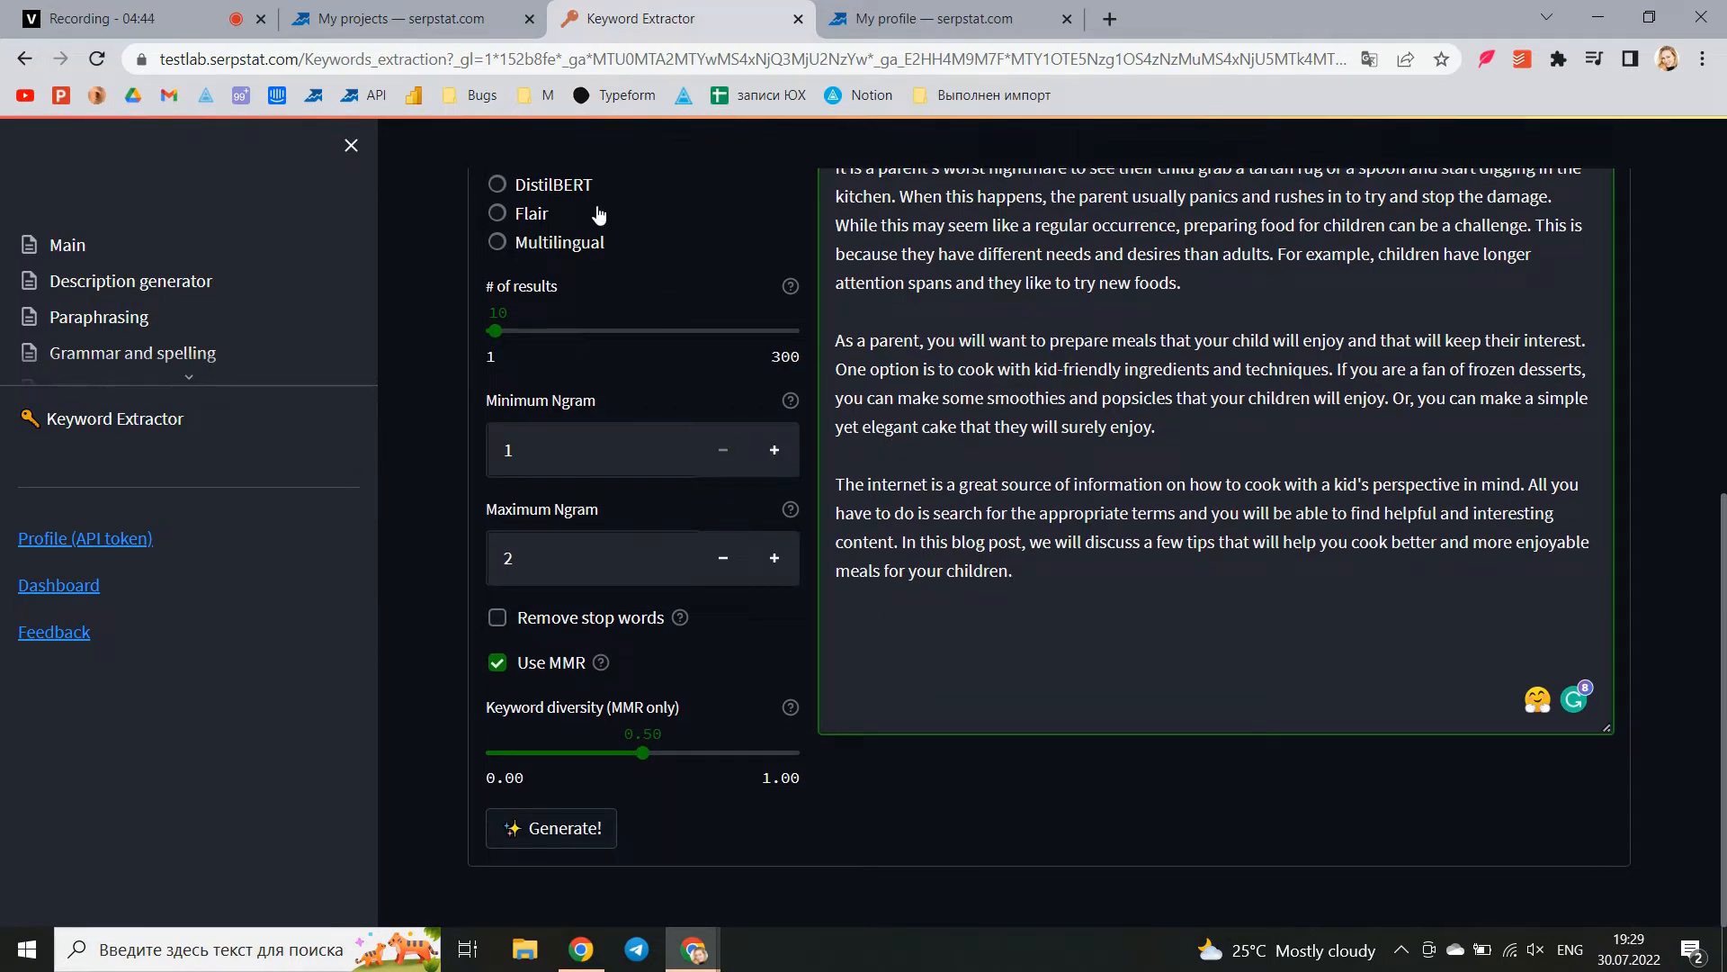
mouse_move(529, 287)
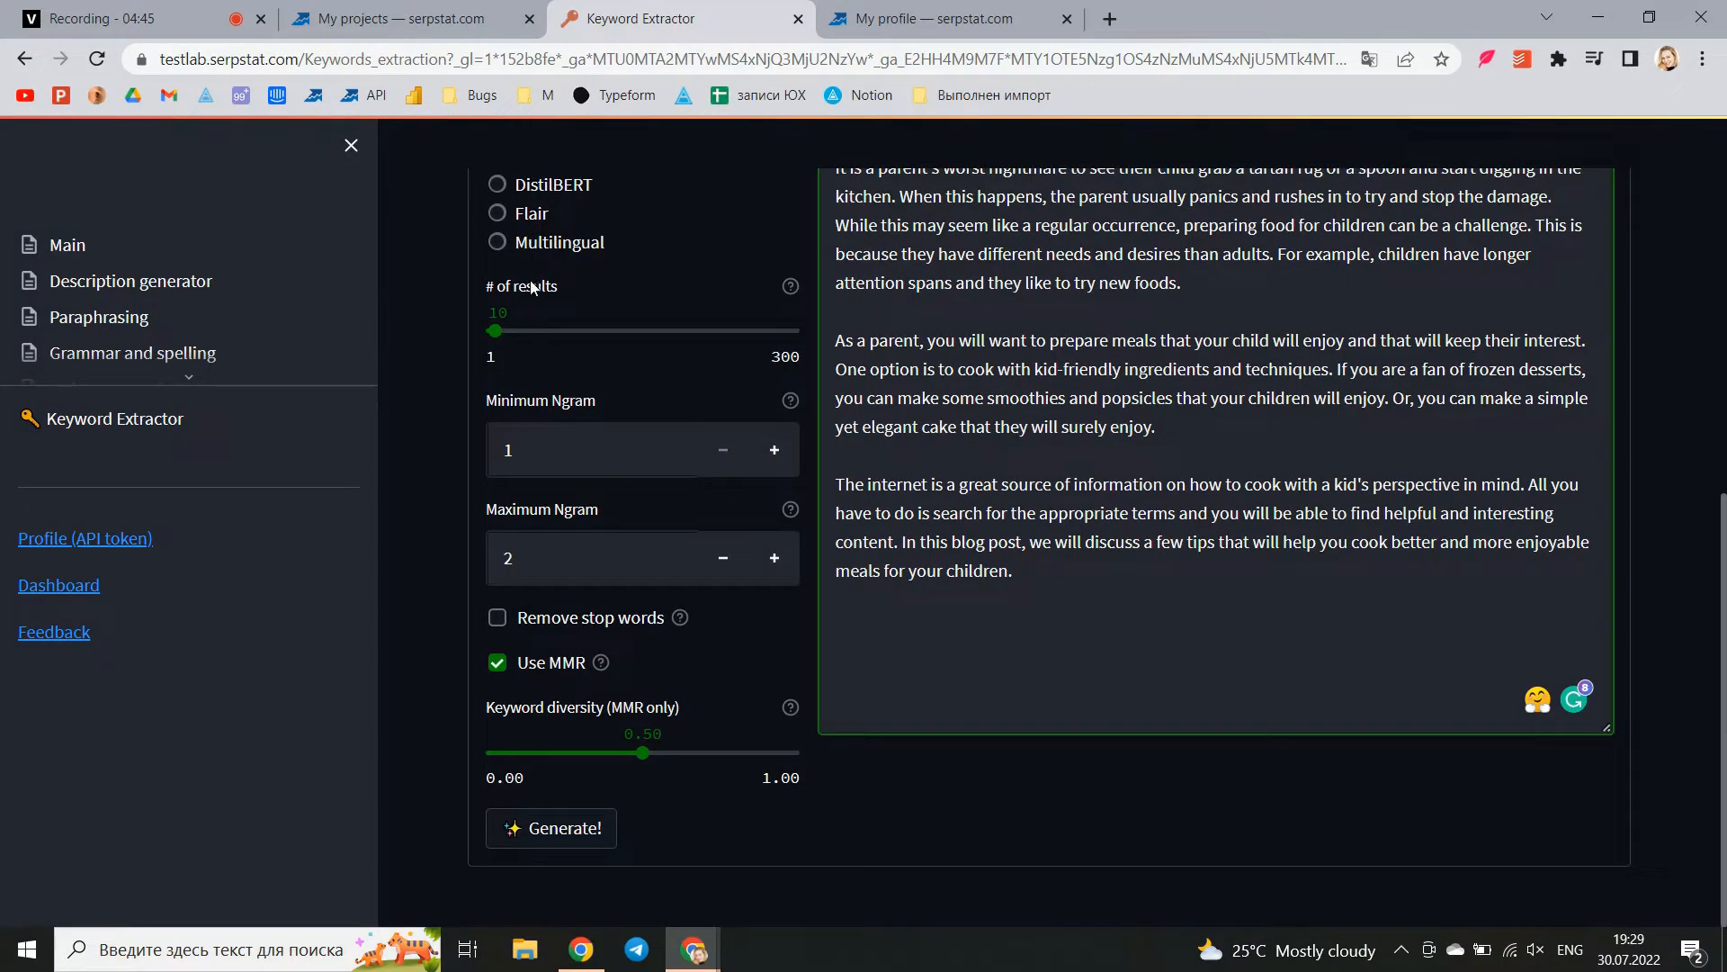
mouse_move(790, 286)
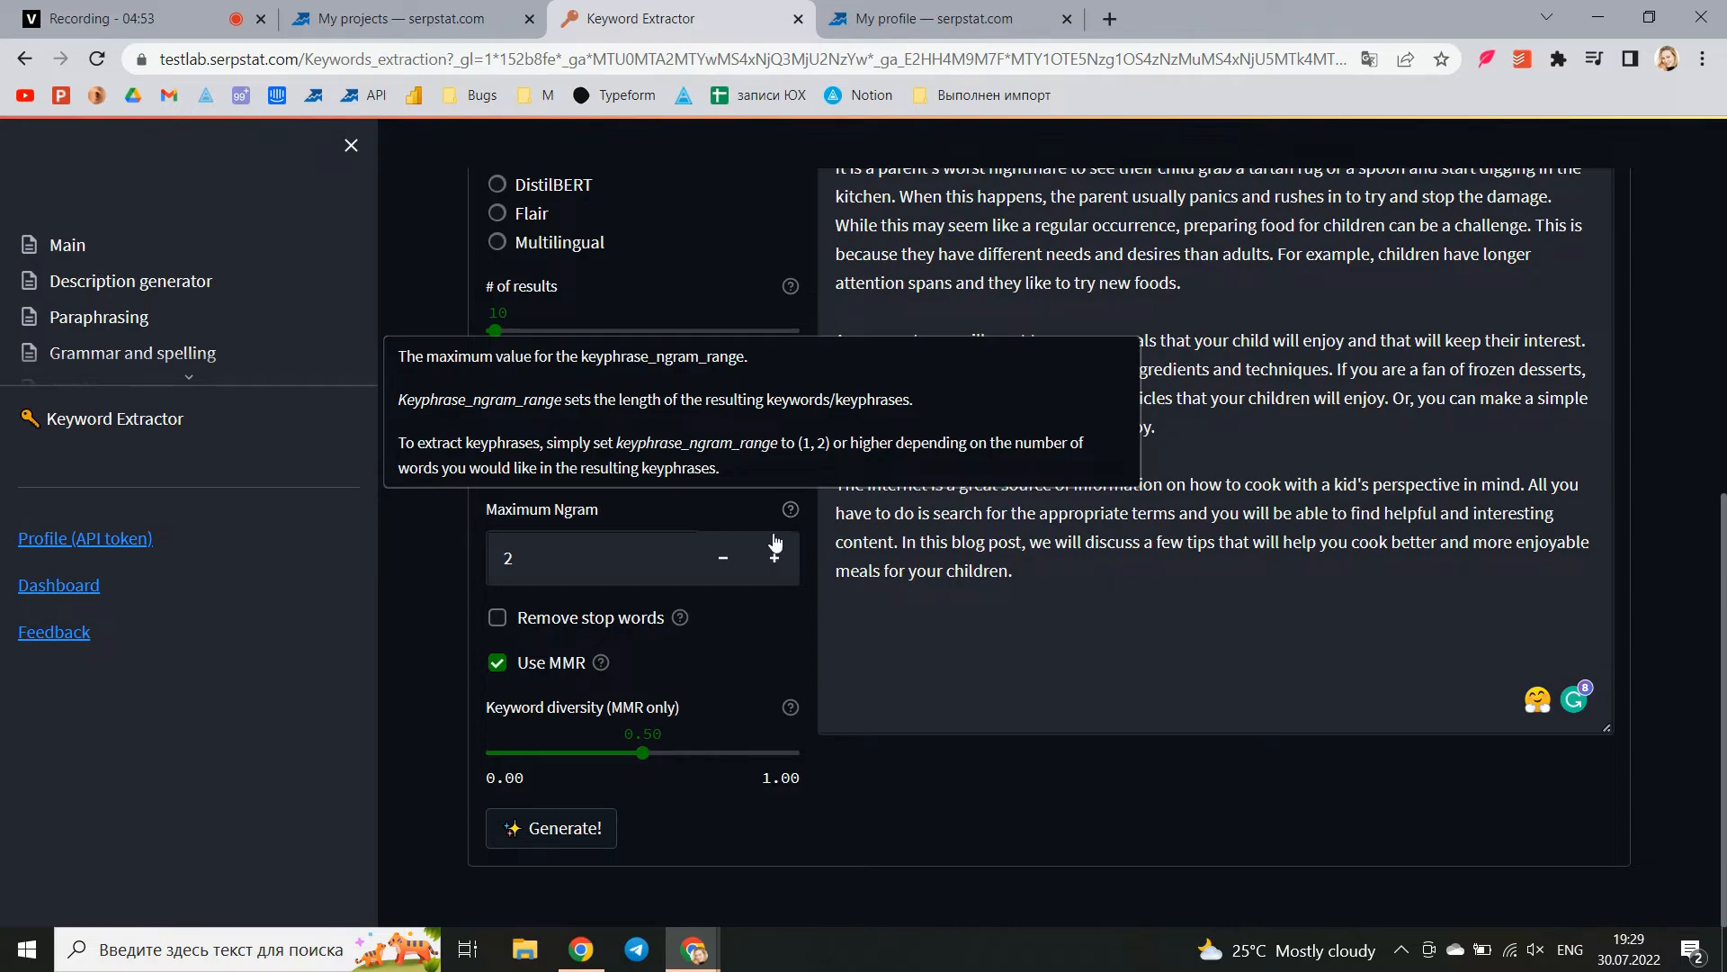
click(551, 827)
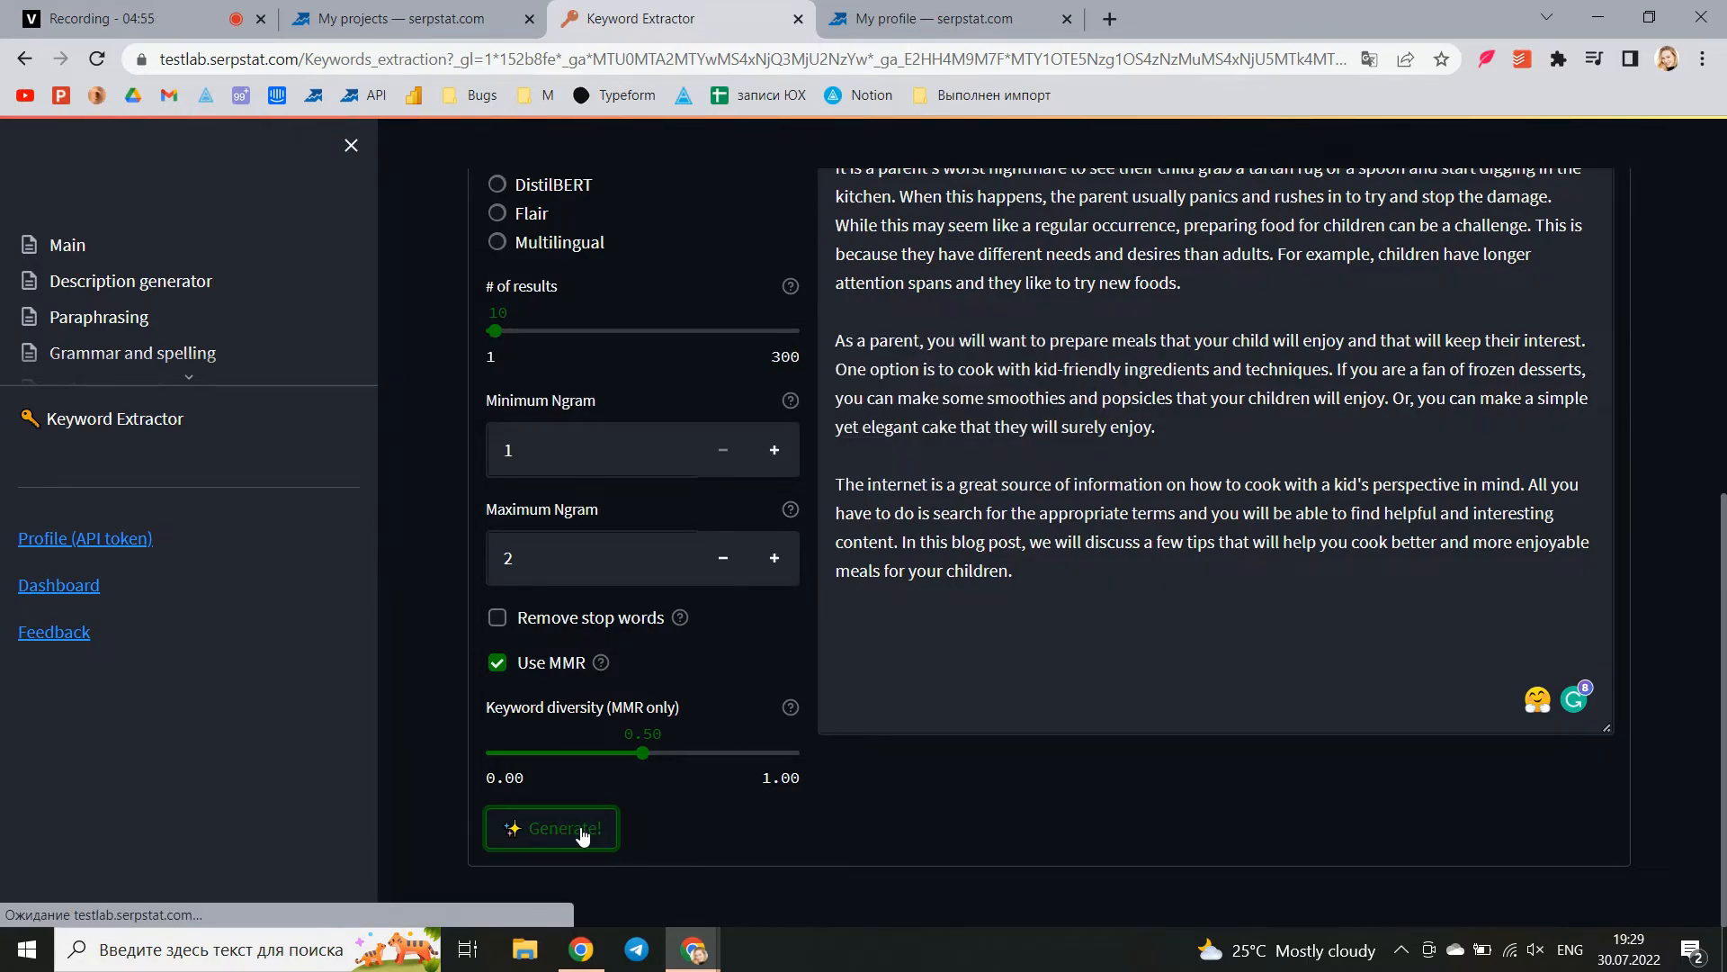
click(551, 827)
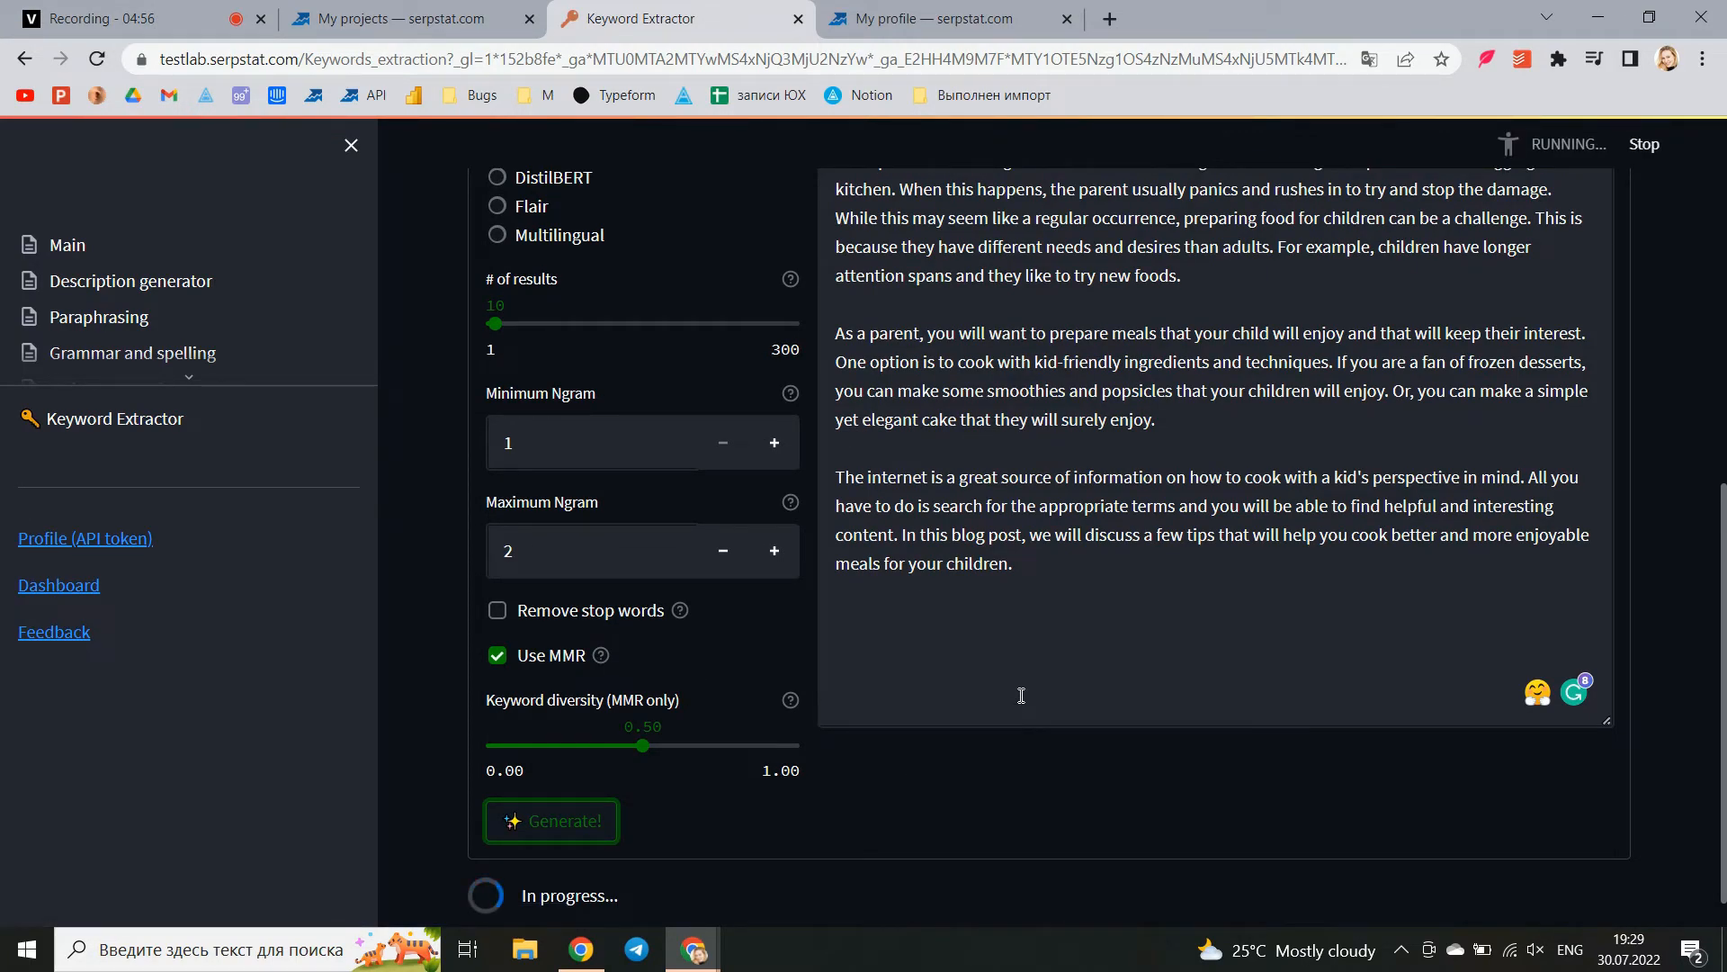